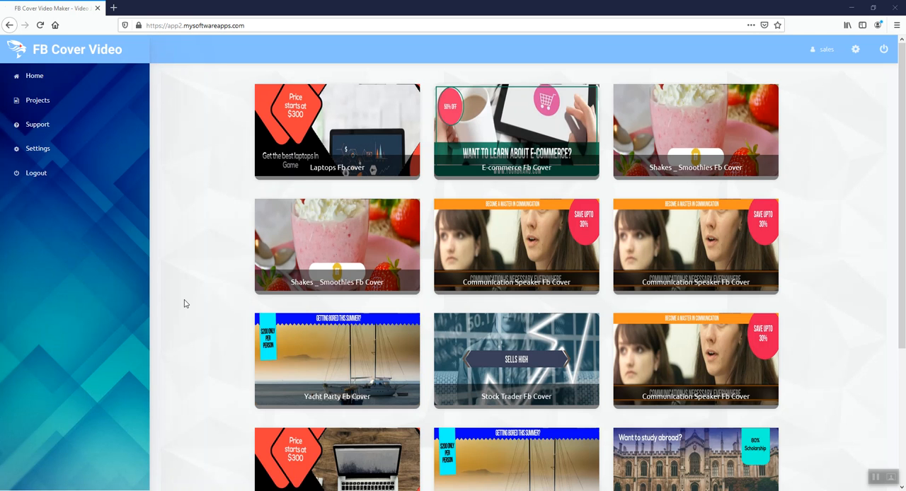
pyautogui.moveTo(192, 297)
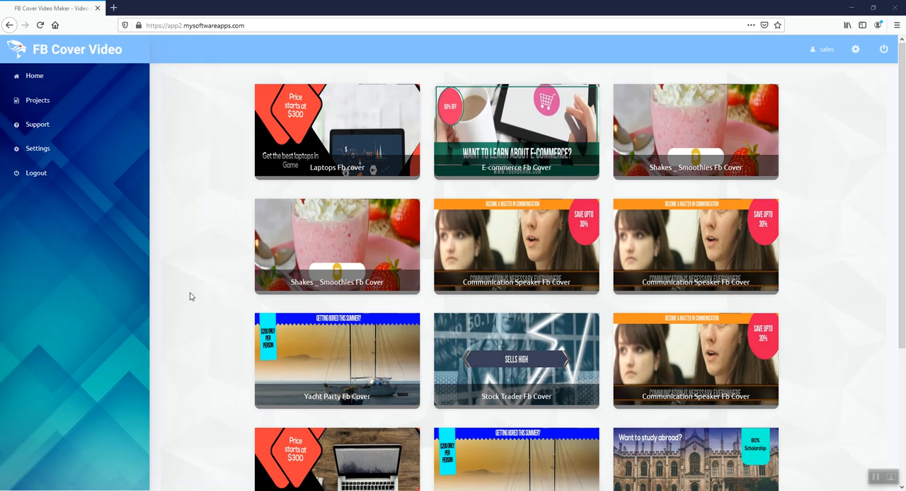
pyautogui.moveTo(201, 285)
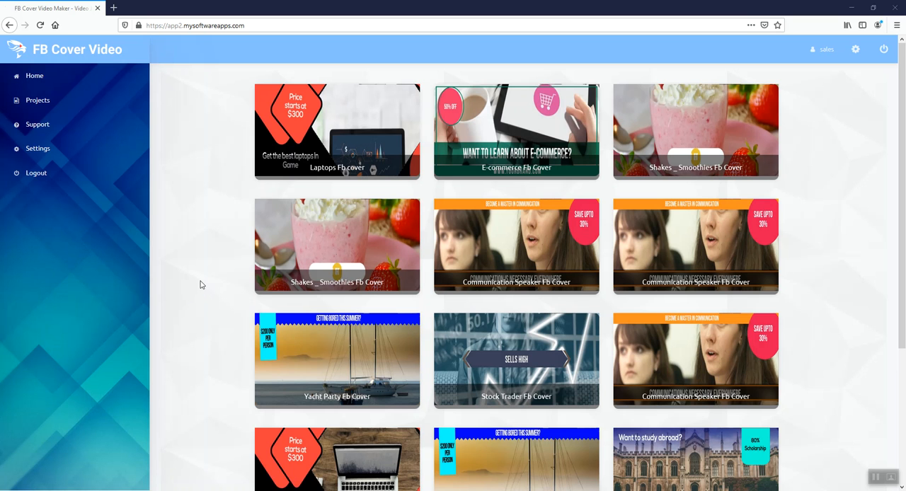
pyautogui.moveTo(190, 278)
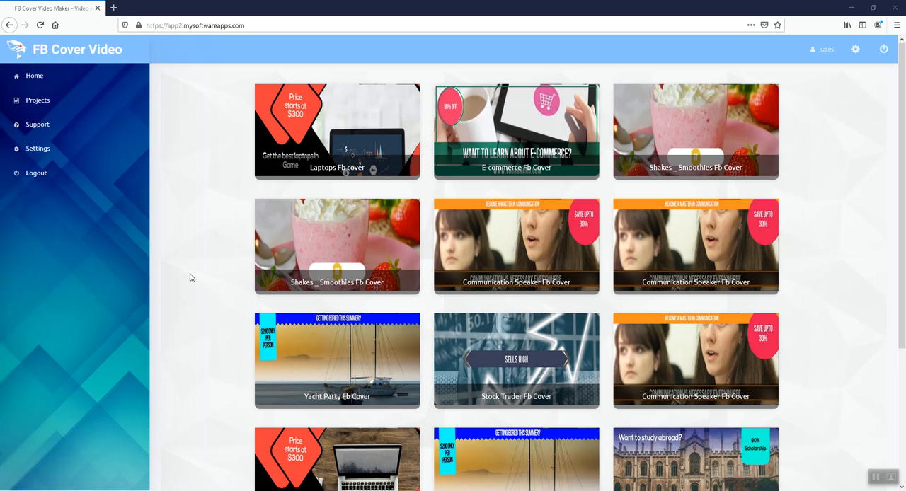
pyautogui.moveTo(187, 275)
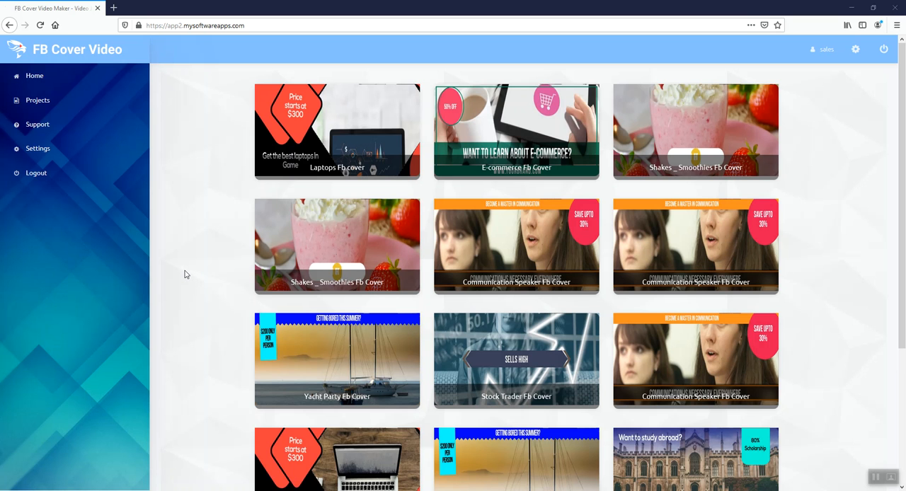
pyautogui.moveTo(179, 275)
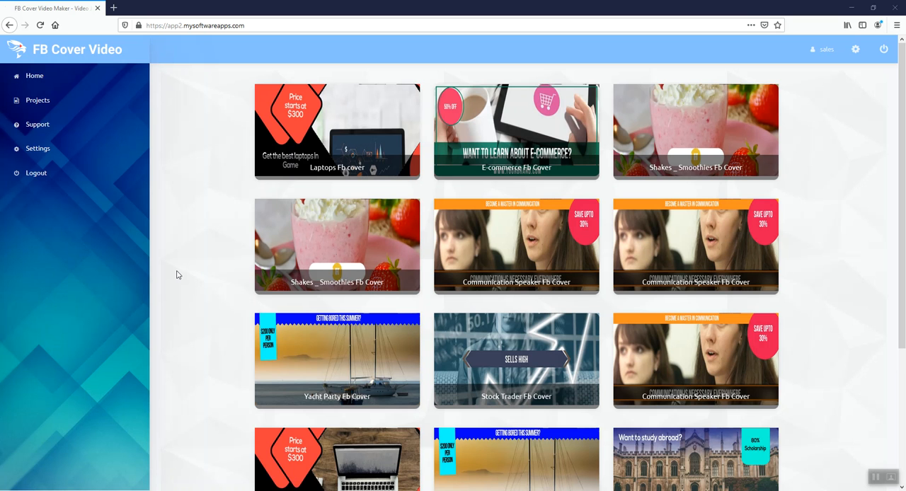
pyautogui.moveTo(184, 232)
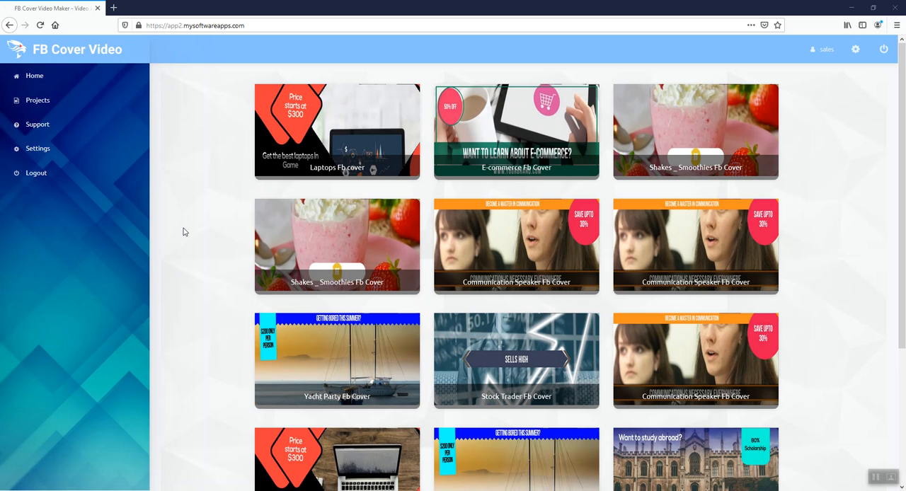
pyautogui.moveTo(210, 235)
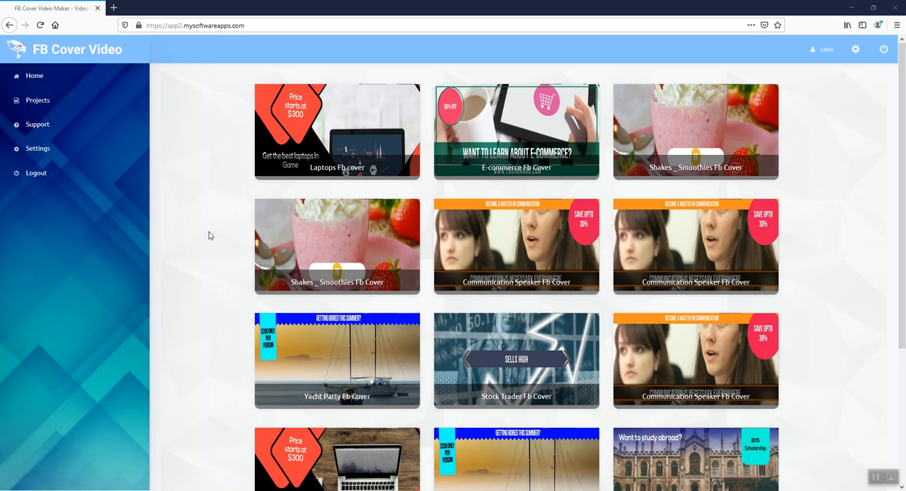
pyautogui.moveTo(207, 235)
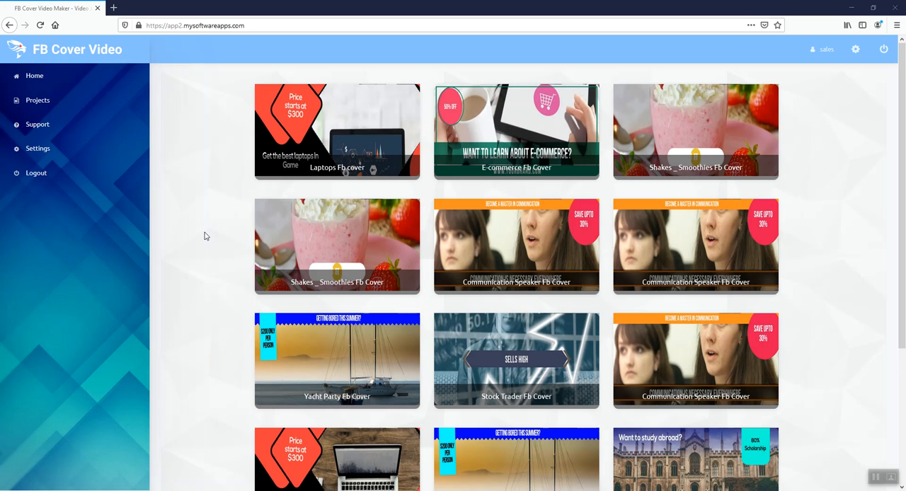
pyautogui.moveTo(201, 223)
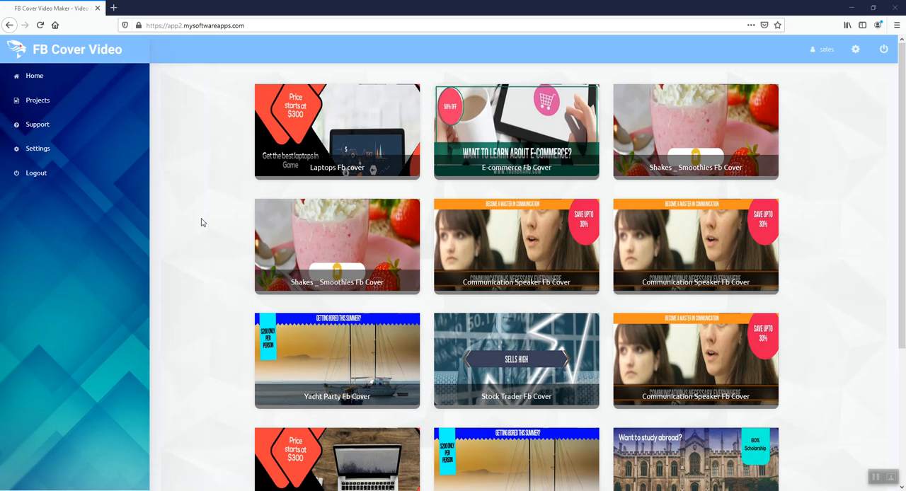
pyautogui.moveTo(192, 220)
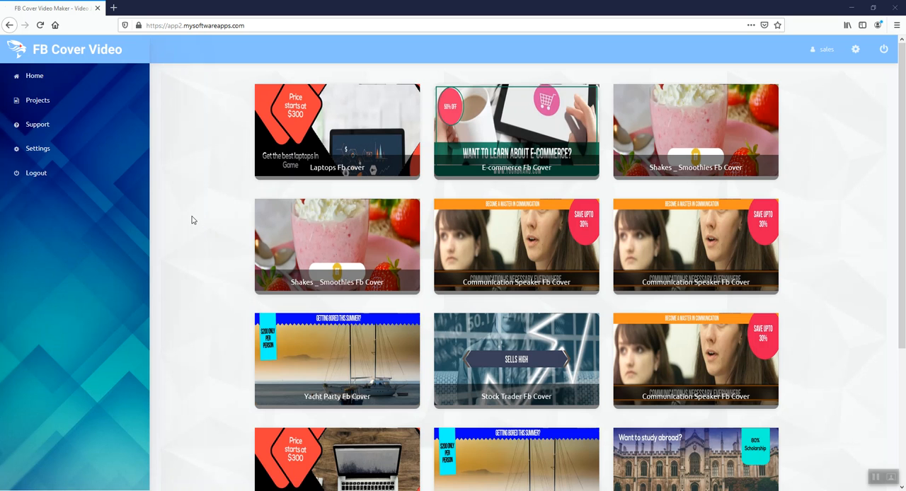
pyautogui.moveTo(198, 212)
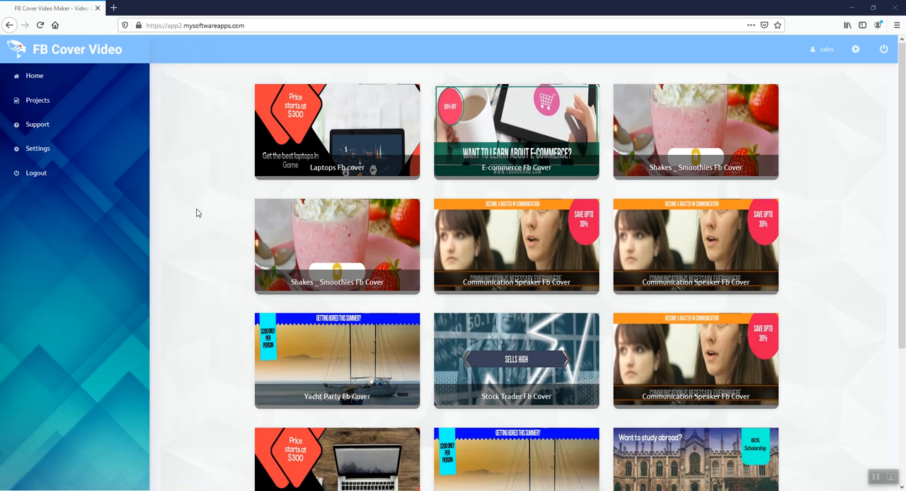
pyautogui.moveTo(196, 201)
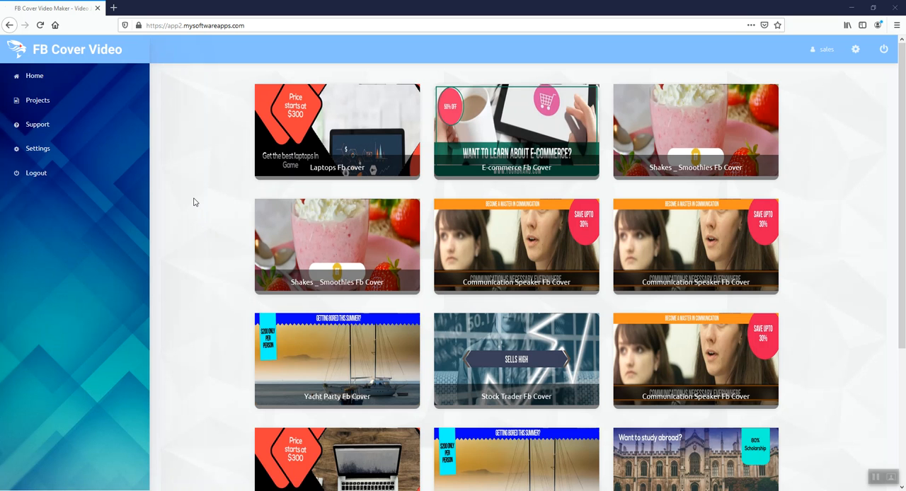
pyautogui.moveTo(198, 192)
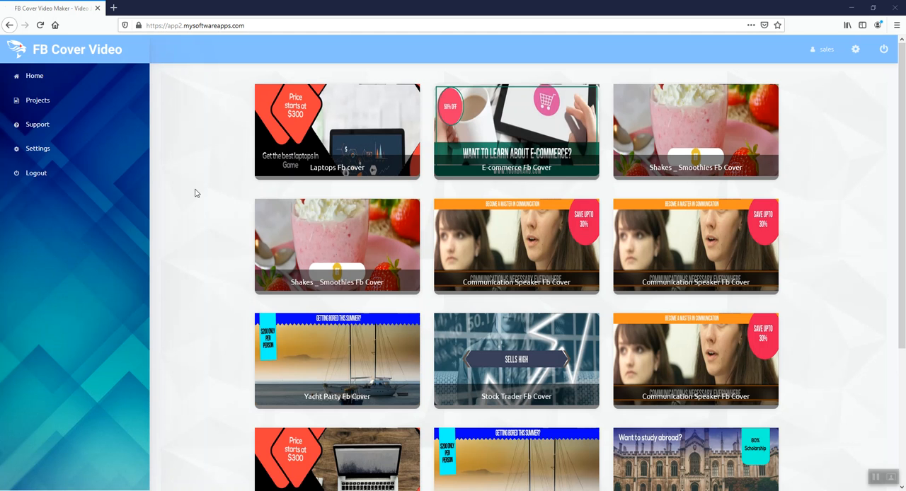
pyautogui.moveTo(201, 119)
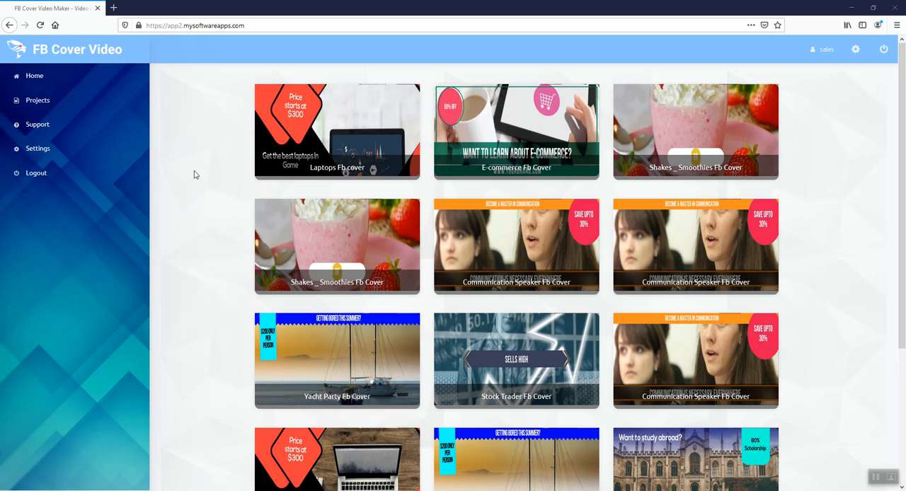
pyautogui.moveTo(192, 303)
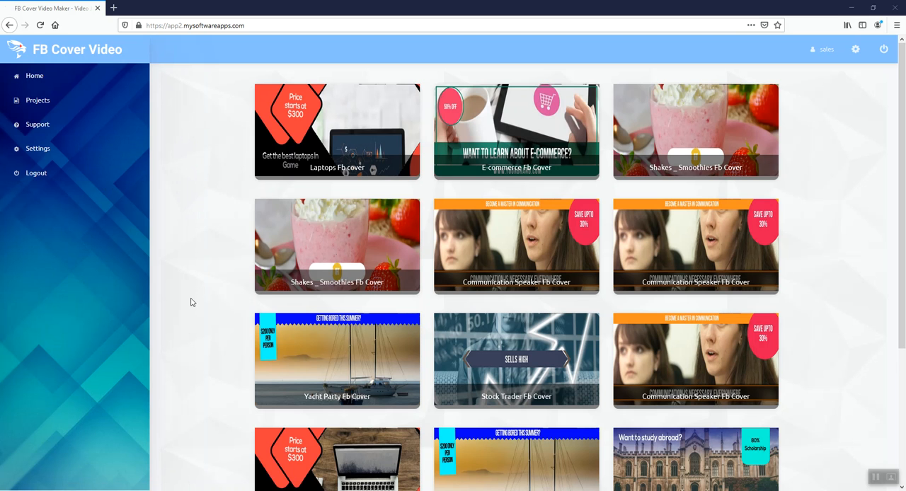
pyautogui.moveTo(163, 215)
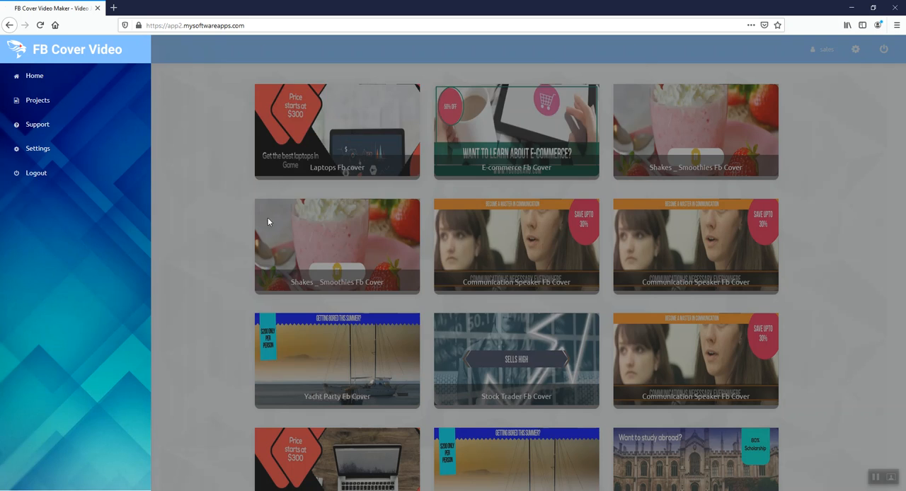
# Preview the Laptops Fb cover template and dismiss it before choosing E-commerce Fb Cover
pyautogui.click(337, 130)
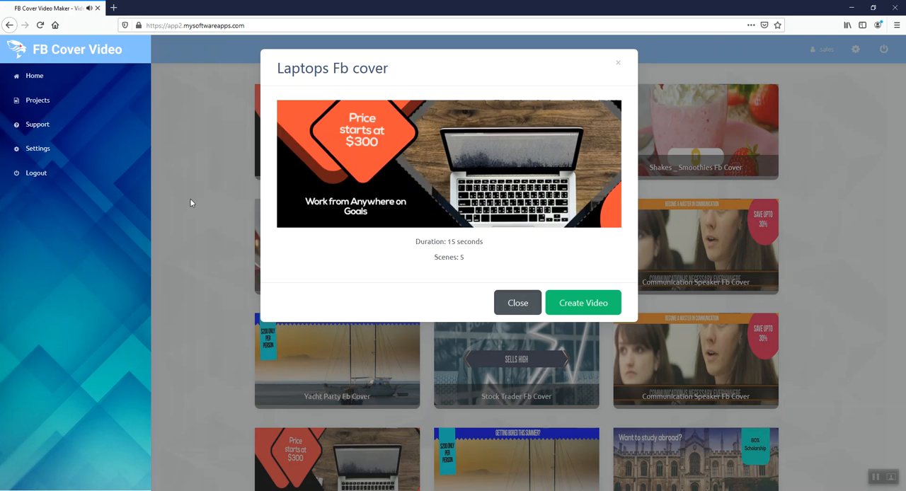
pyautogui.click(518, 303)
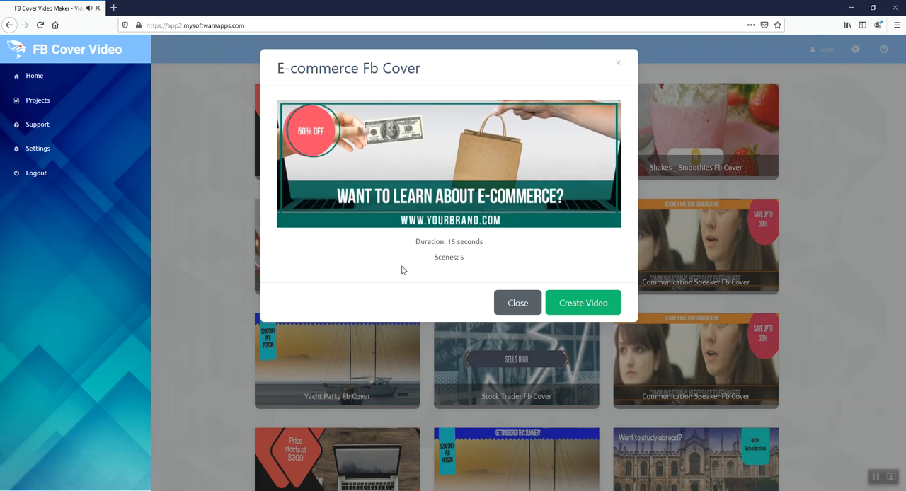
pyautogui.moveTo(461, 97)
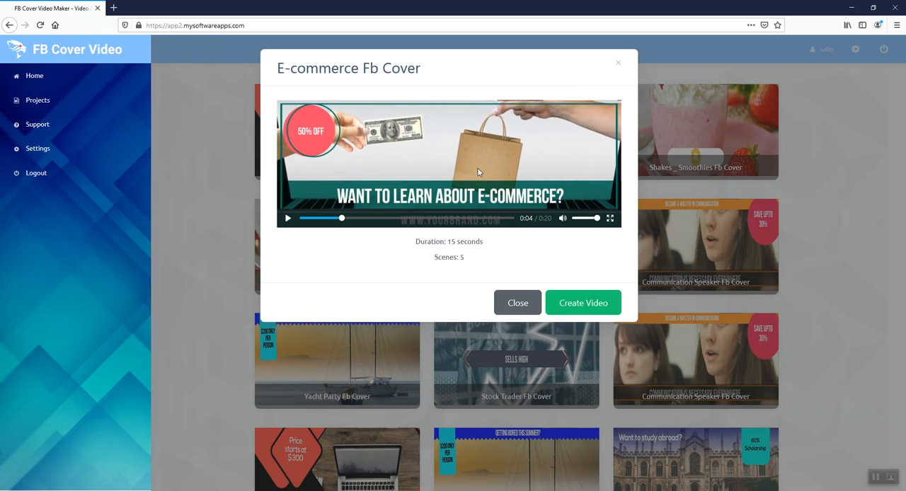
pyautogui.moveTo(461, 136)
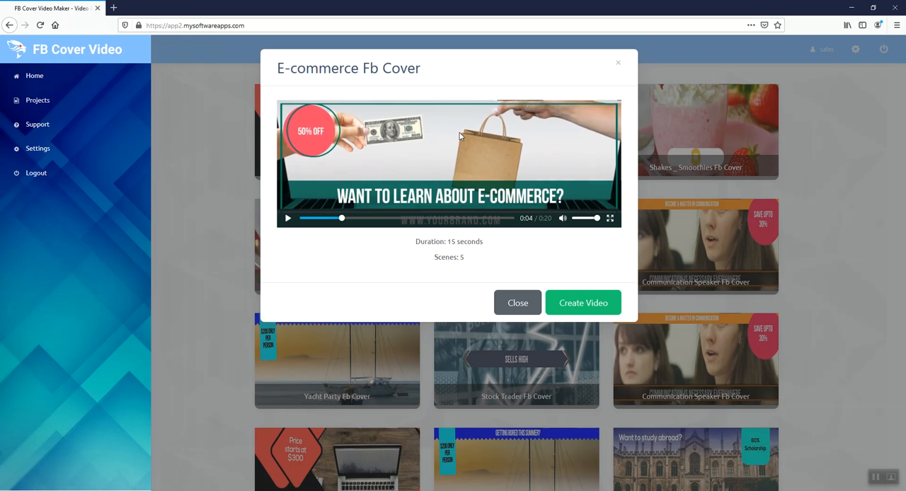
pyautogui.moveTo(418, 162)
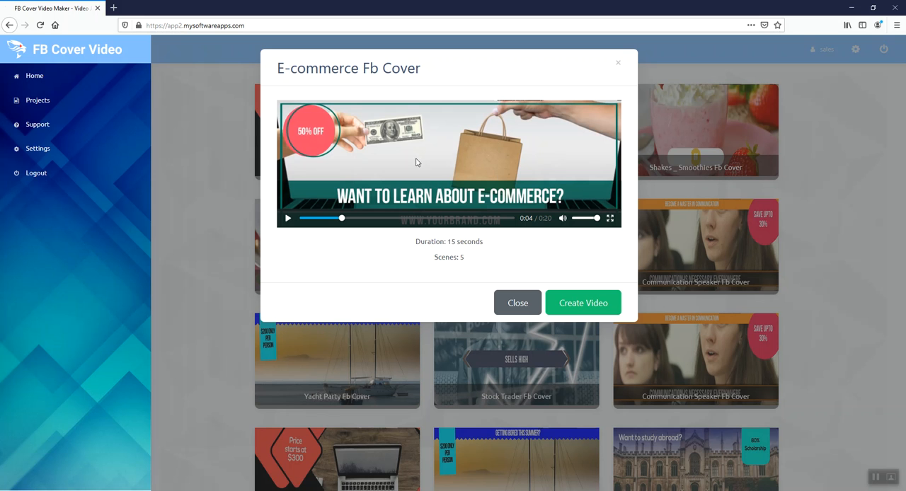
pyautogui.moveTo(541, 167)
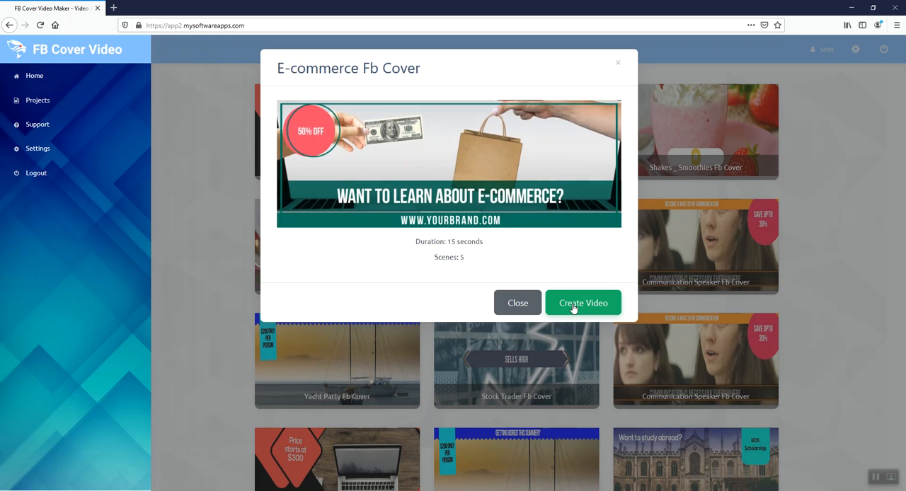
# Create a new video from the E-commerce Fb Cover template, landing in Scene 1's editor
pyautogui.click(583, 303)
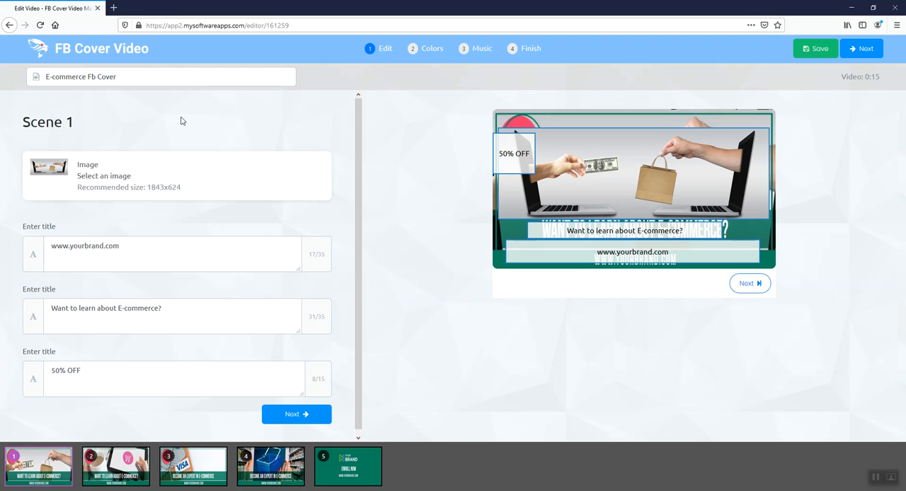
pyautogui.moveTo(260, 126)
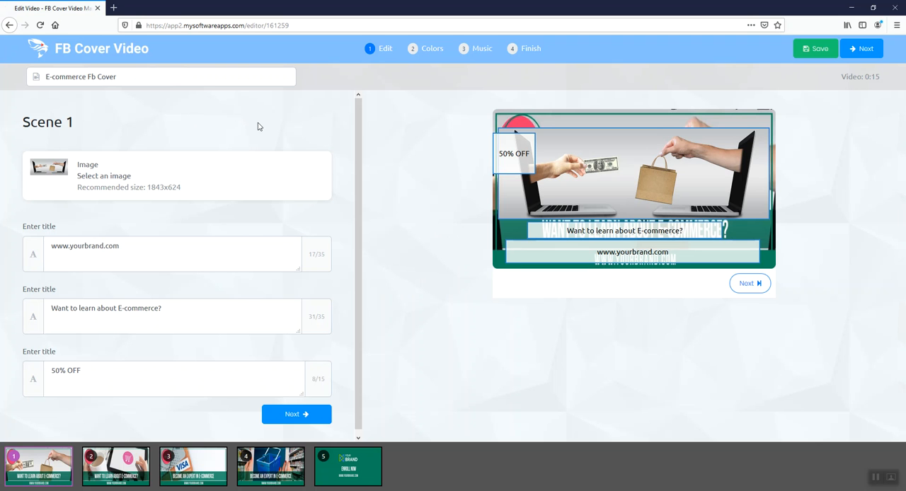
pyautogui.moveTo(221, 275)
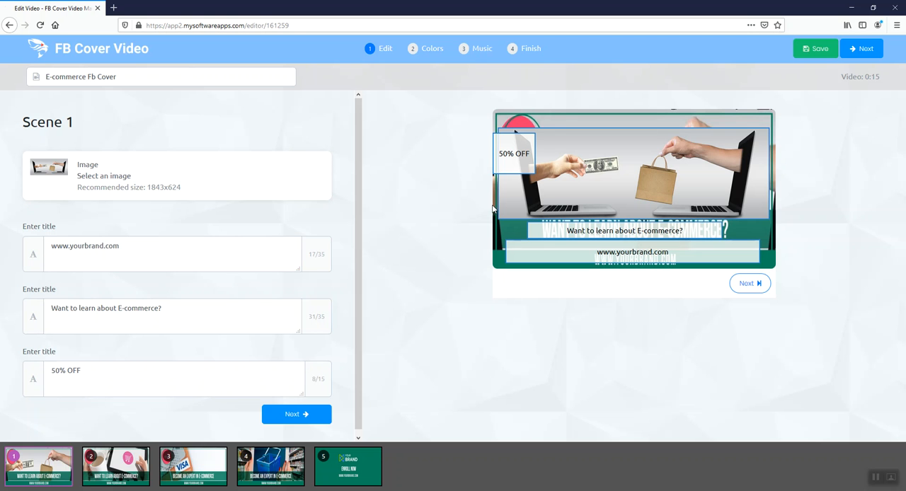
pyautogui.moveTo(681, 218)
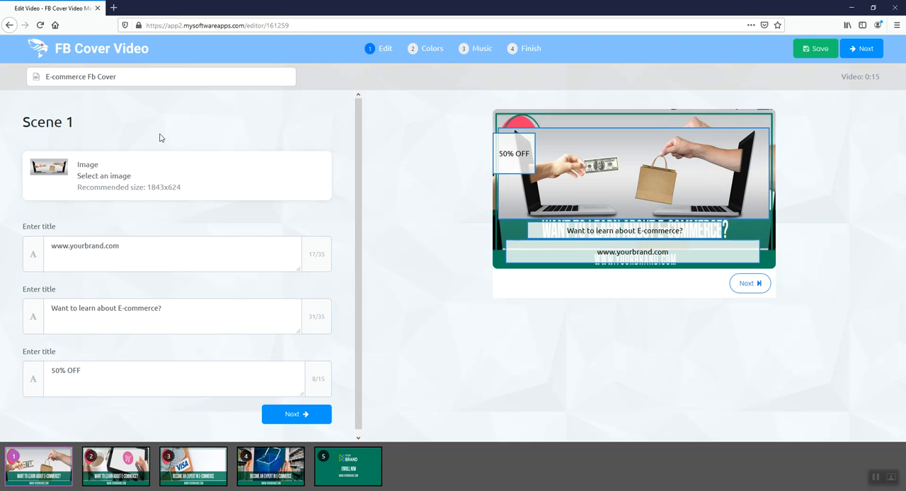
pyautogui.moveTo(153, 142)
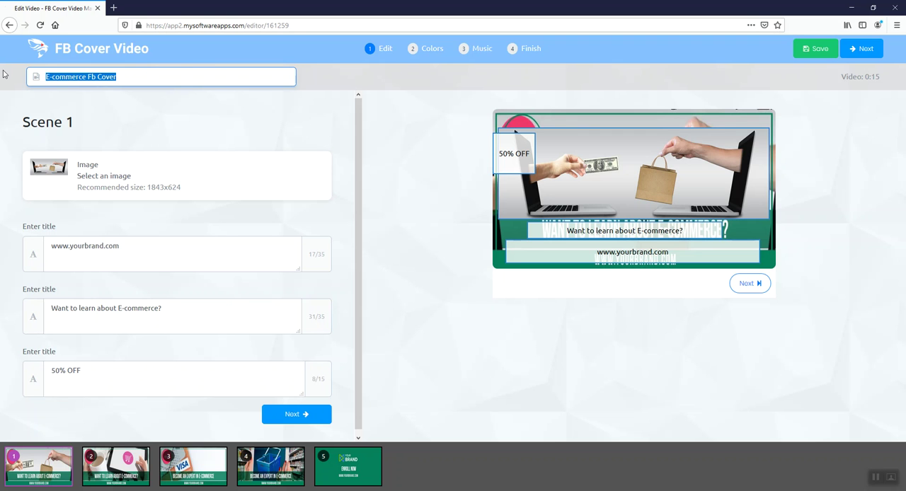
# Name the new video project 'project 1'
pyautogui.write('project 1')
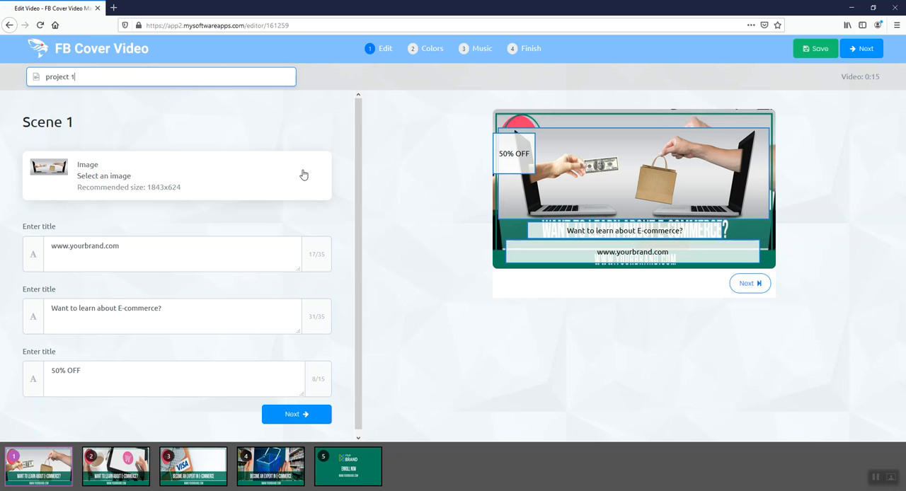
pyautogui.moveTo(51, 172)
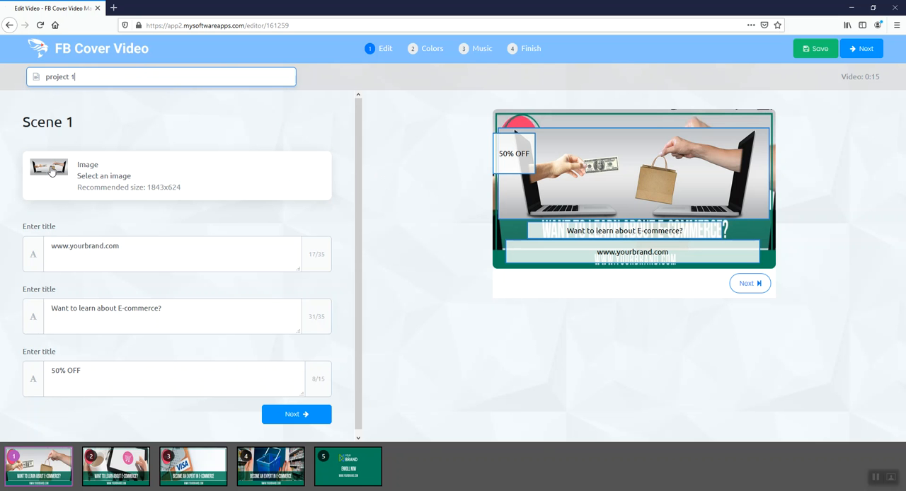
# Search Pixabay for 'dentist' photos for Scene 1 and preview a dentist photo
pyautogui.click(48, 175)
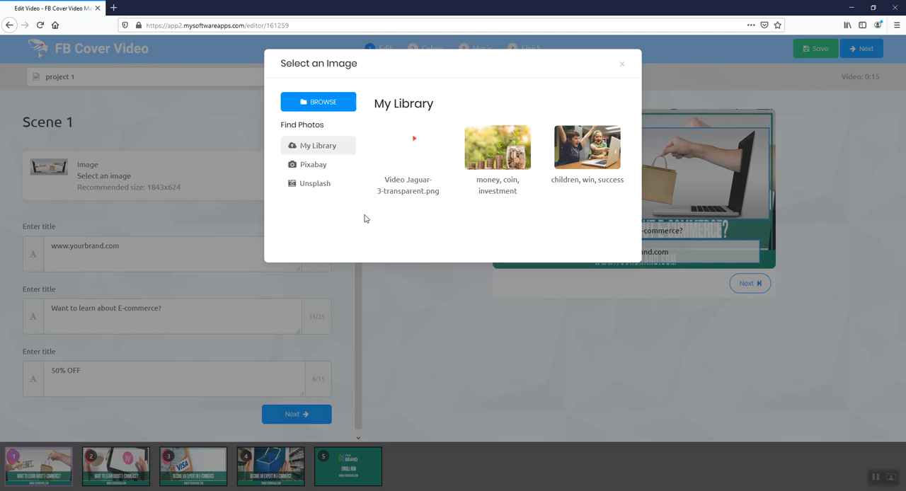
pyautogui.moveTo(327, 102)
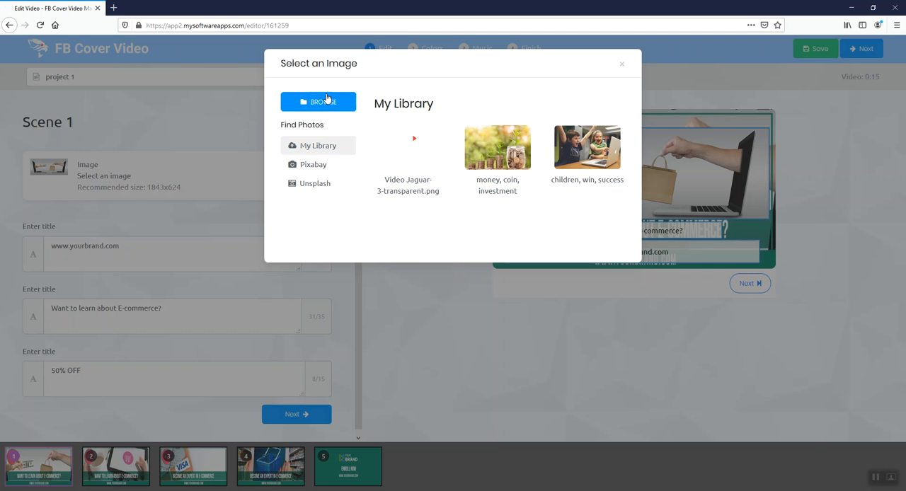
pyautogui.moveTo(319, 172)
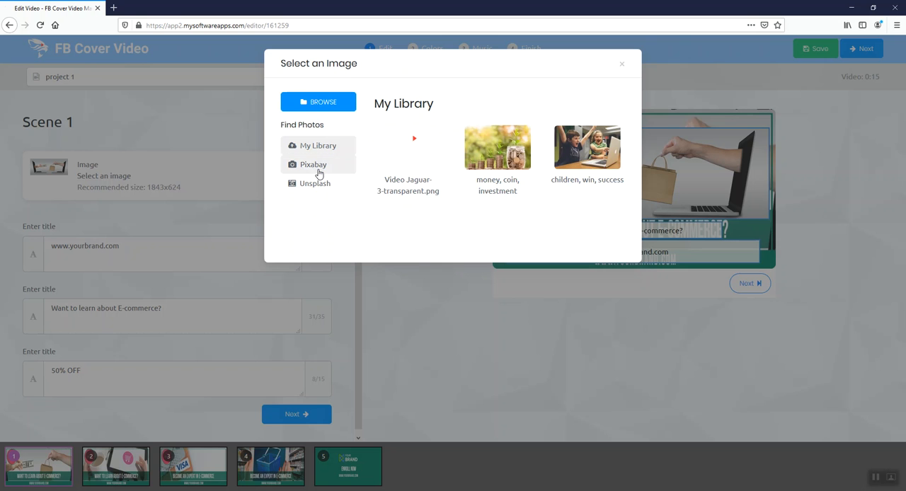
pyautogui.moveTo(365, 255)
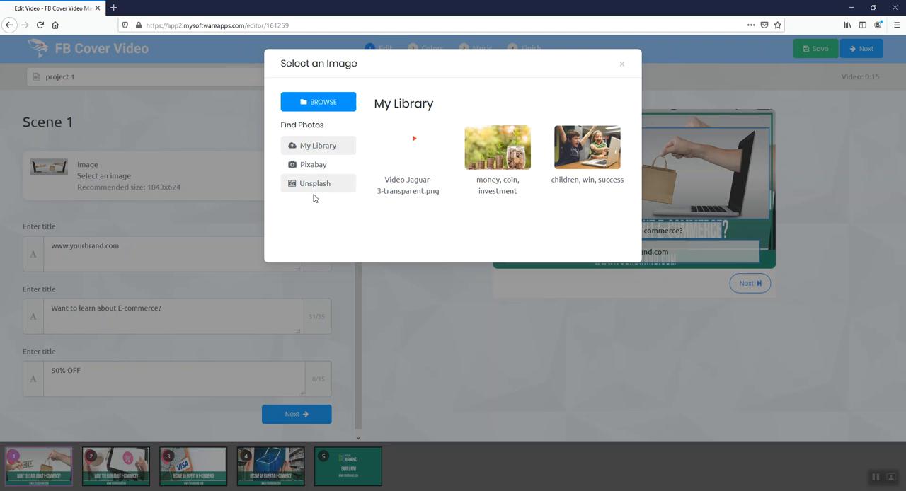
pyautogui.click(313, 164)
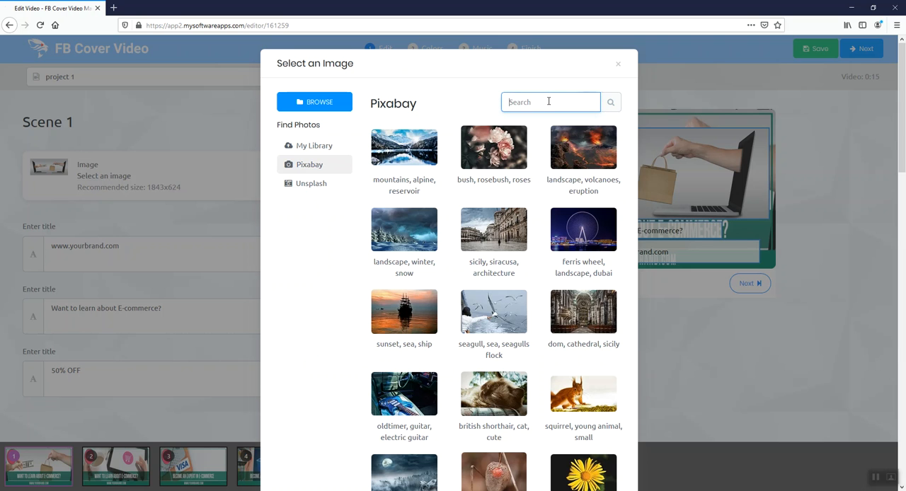
pyautogui.write('dentist')
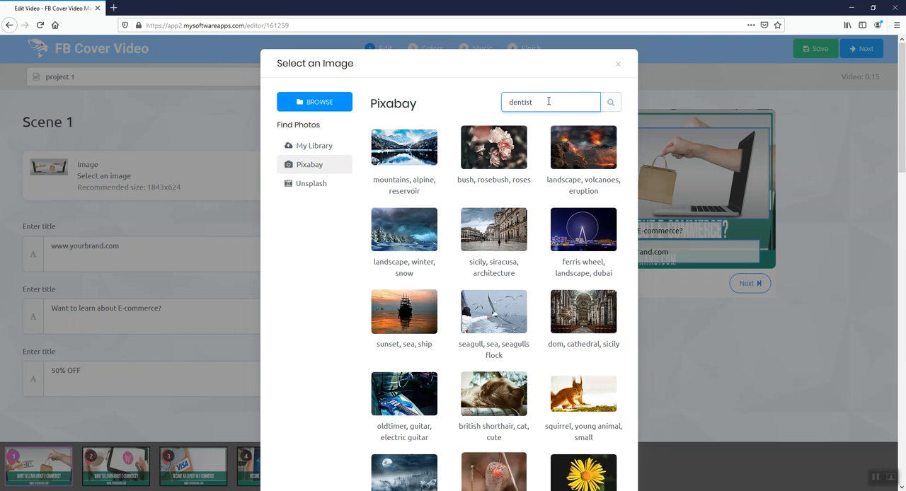
pyautogui.click(612, 102)
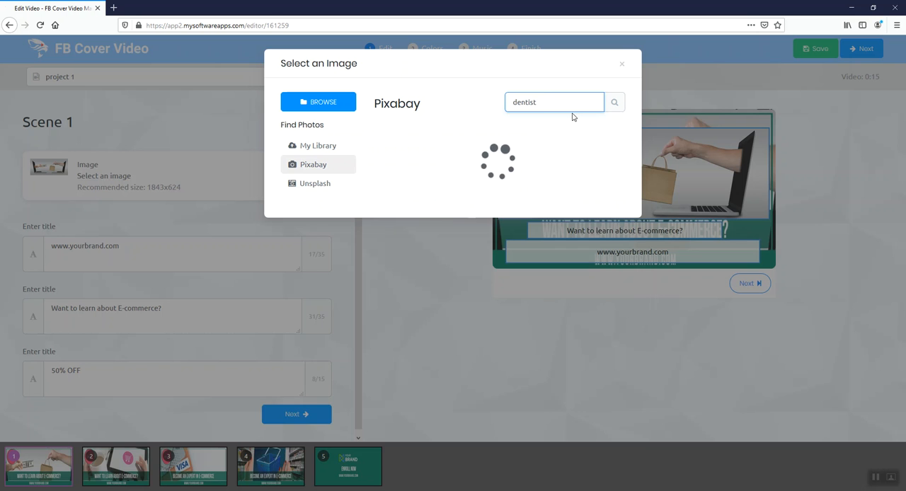
pyautogui.click(615, 102)
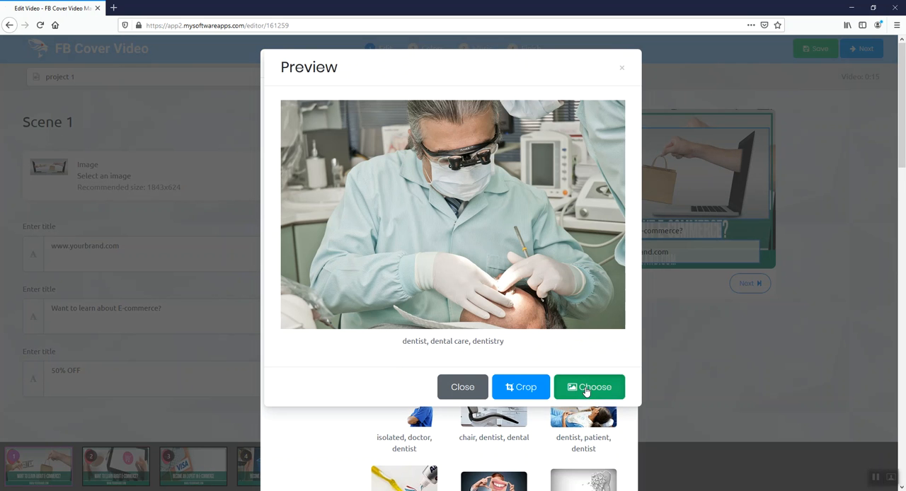
# Choose the dentist photo as Scene 1's background image
pyautogui.click(589, 388)
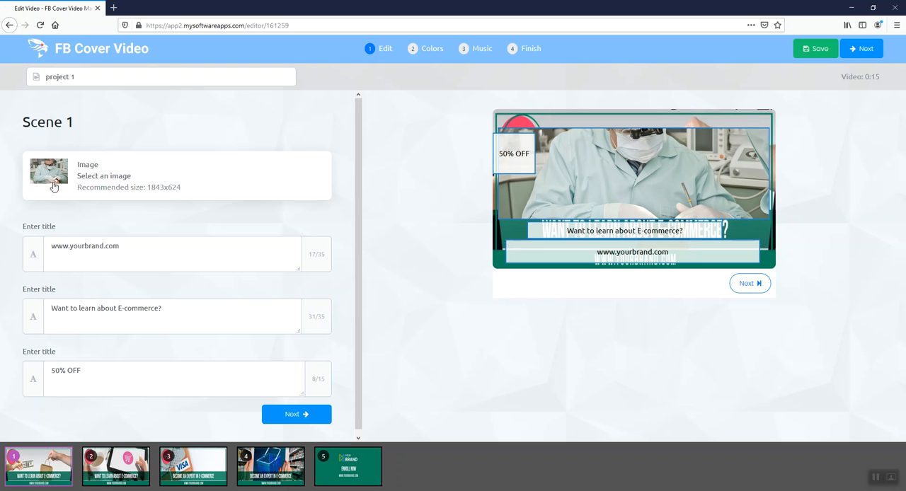
pyautogui.moveTo(371, 255)
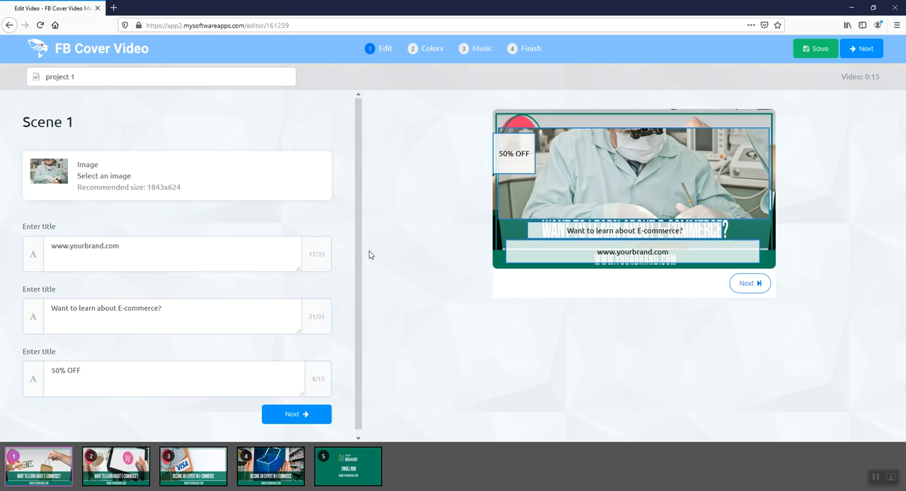
pyautogui.moveTo(433, 303)
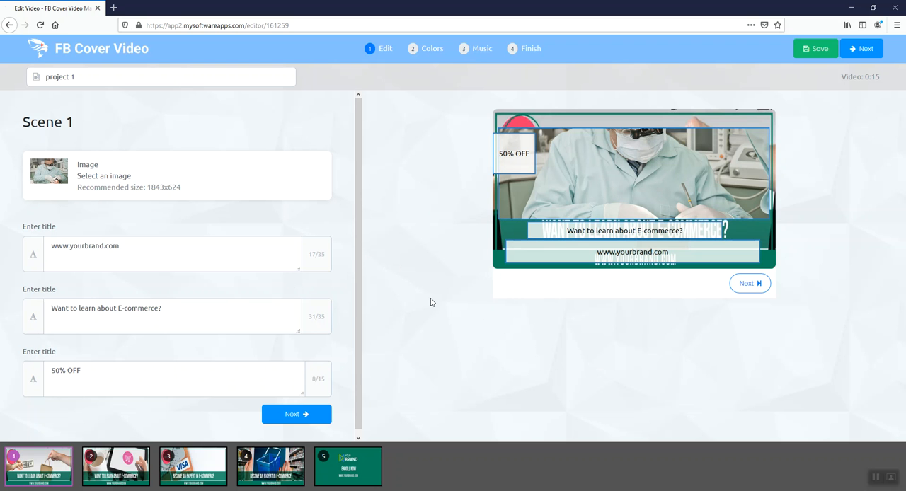
pyautogui.moveTo(297, 235)
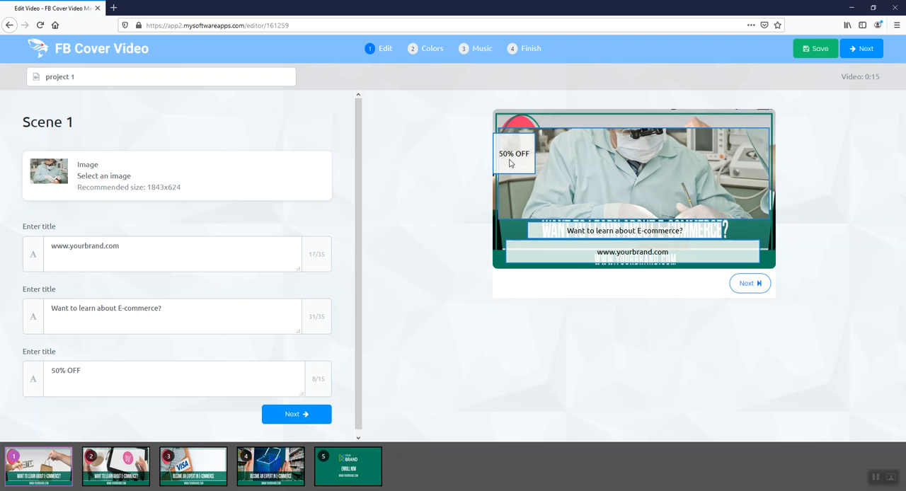
pyautogui.moveTo(527, 157)
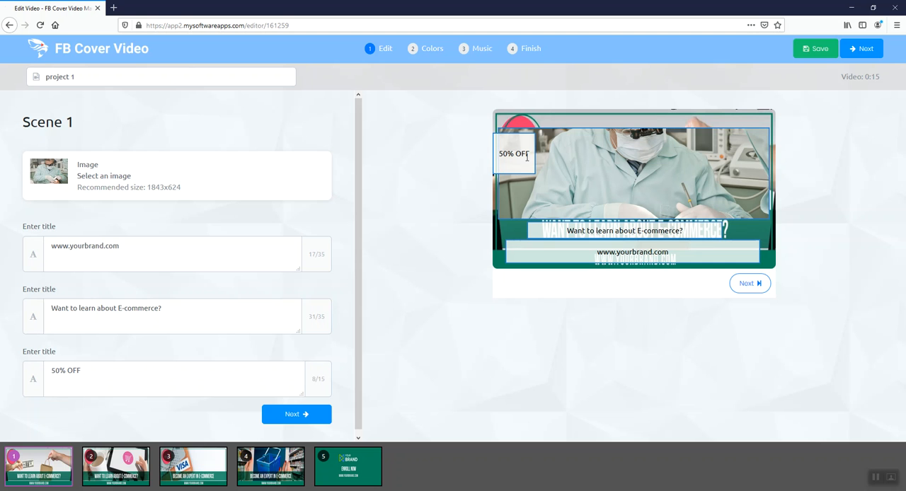
pyautogui.moveTo(523, 125)
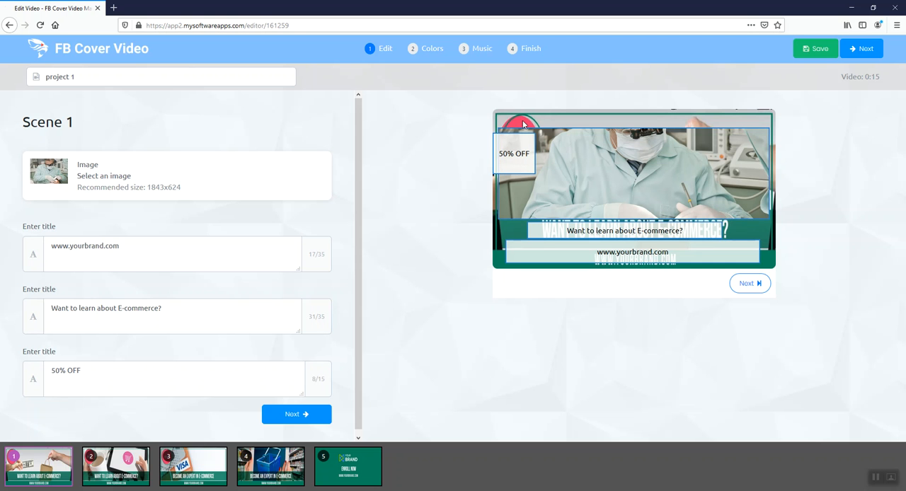
pyautogui.moveTo(539, 157)
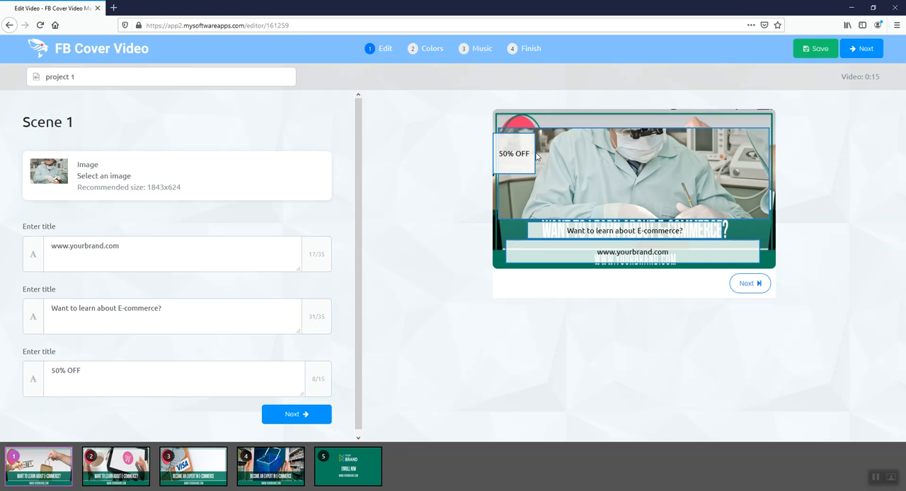
pyautogui.click(124, 371)
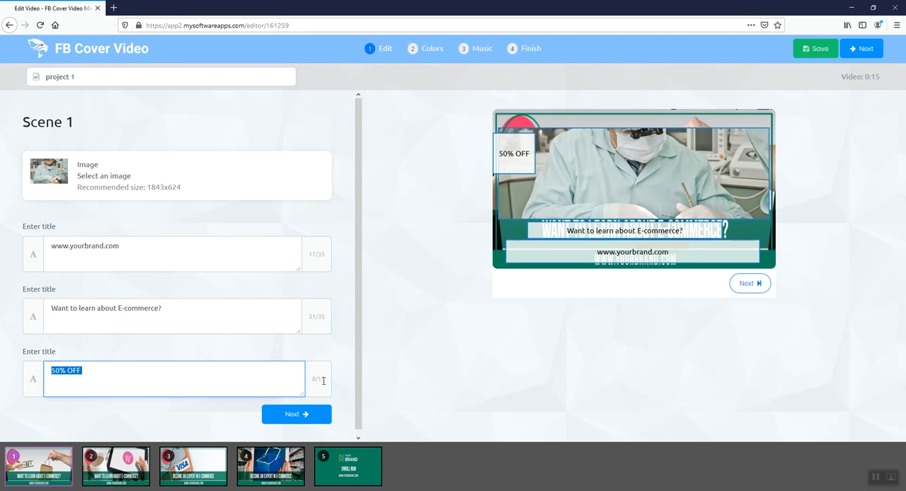
pyautogui.click(272, 381)
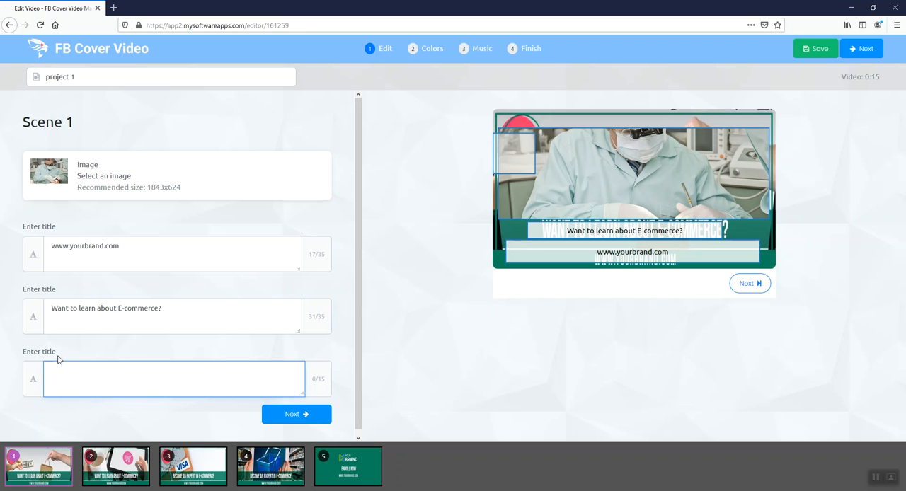
pyautogui.write('Call Us')
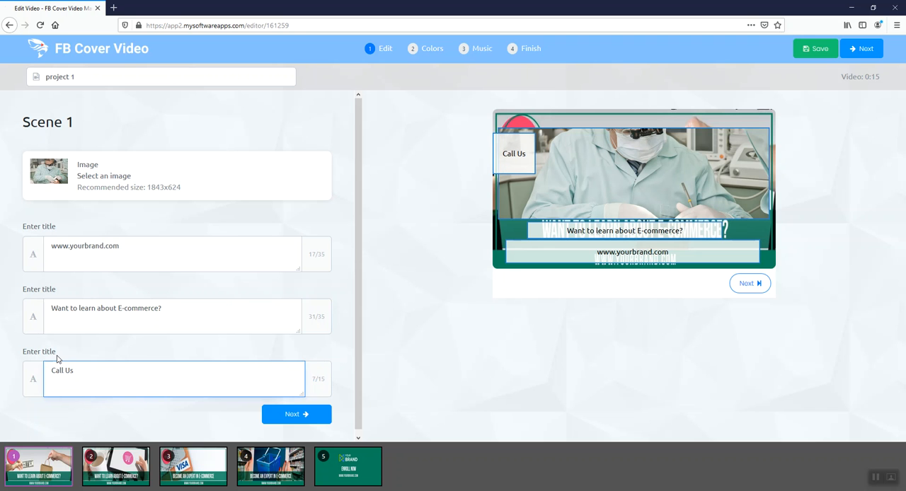
pyautogui.doubleClick(62, 371)
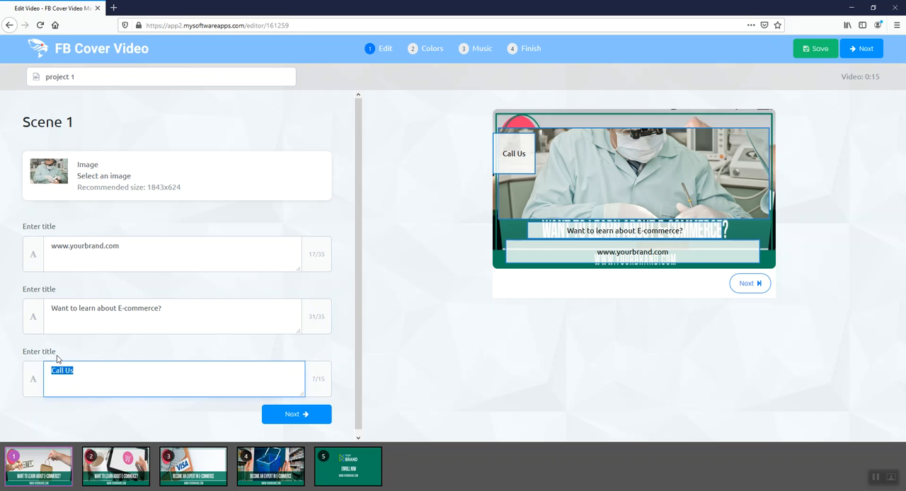
pyautogui.write('Sale')
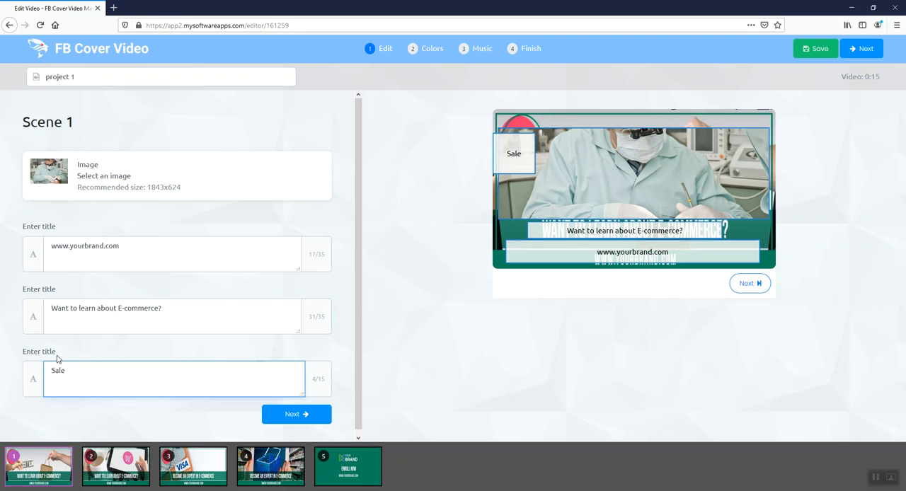
pyautogui.write('Coup')
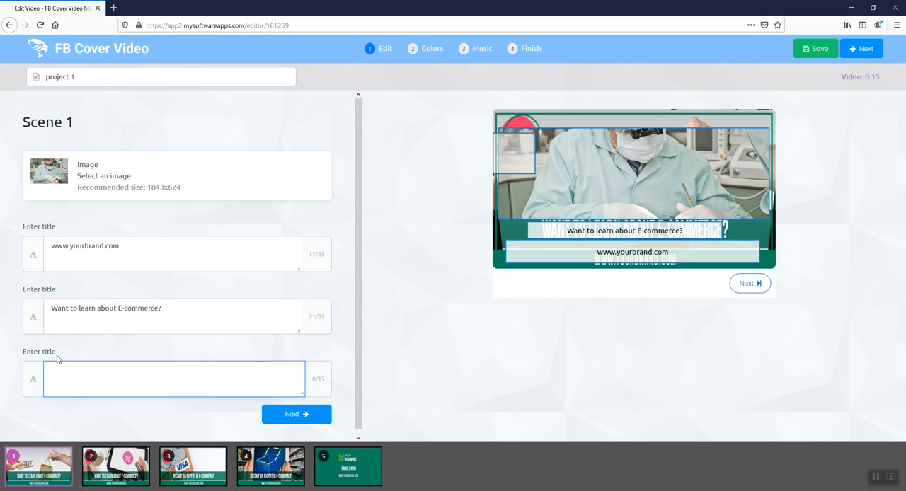
pyautogui.write('Call Us')
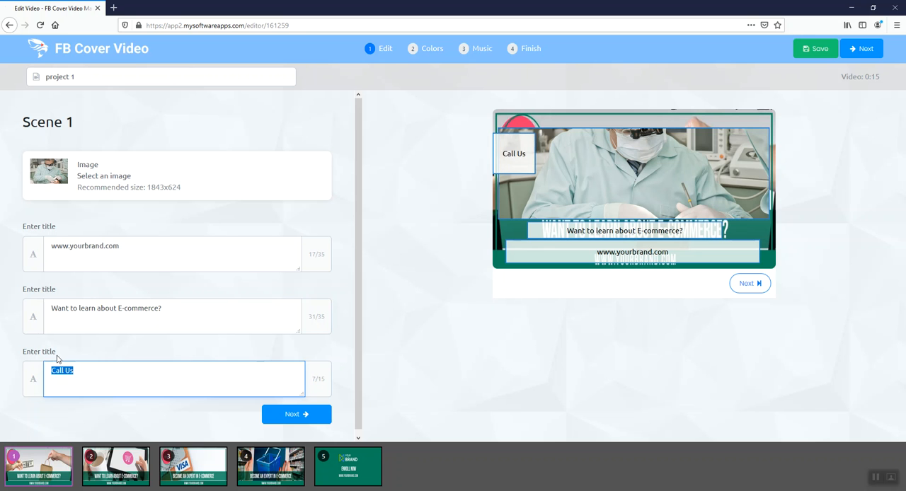
pyautogui.write('50% OFF')
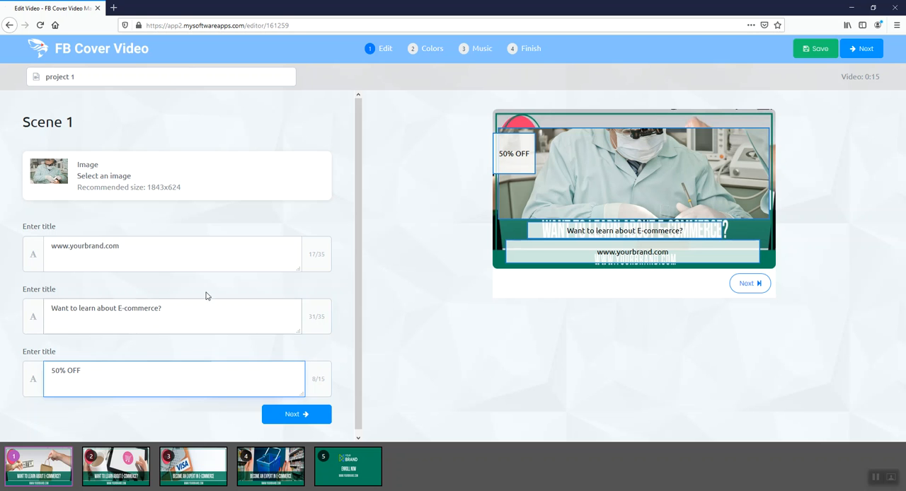
pyautogui.tripleClick(107, 309)
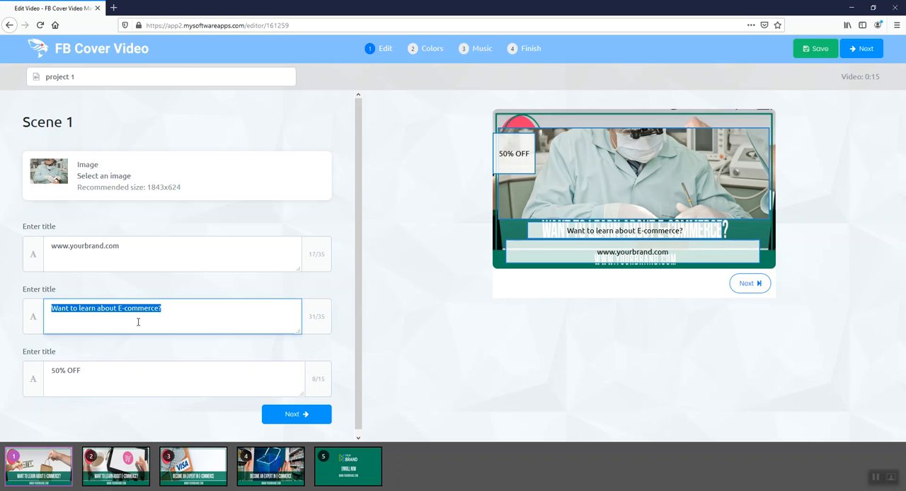
pyautogui.write('Want a better smile?')
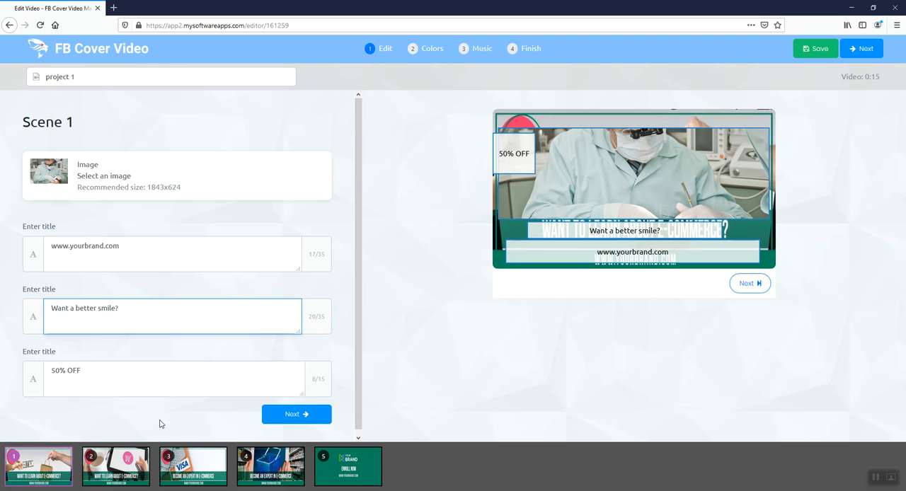
pyautogui.tripleClick(84, 250)
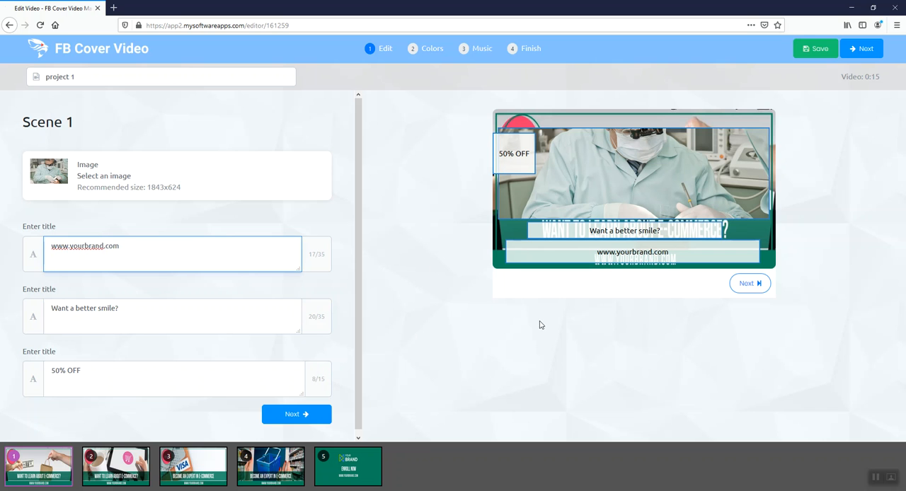
pyautogui.moveTo(422, 289)
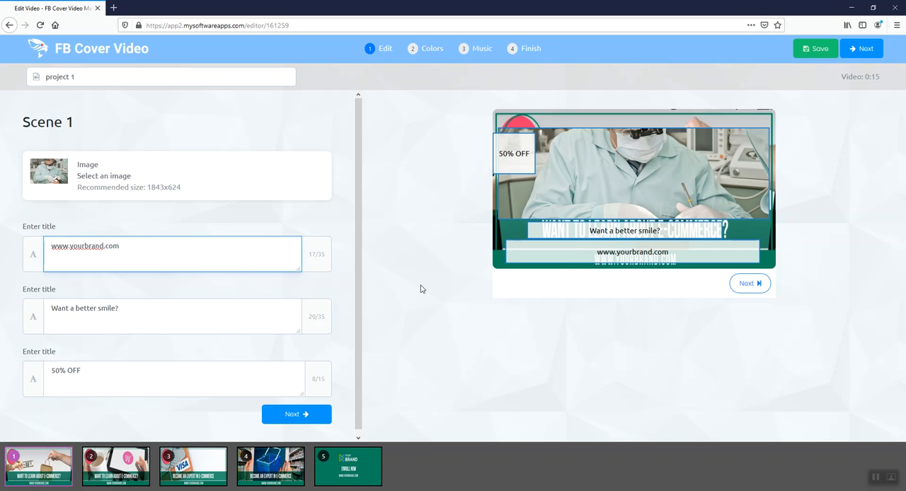
pyautogui.moveTo(398, 343)
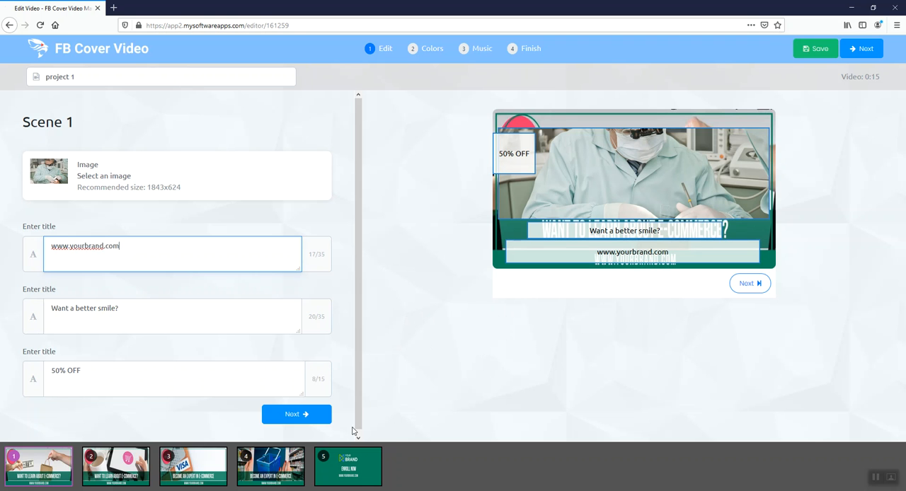
pyautogui.moveTo(296, 414)
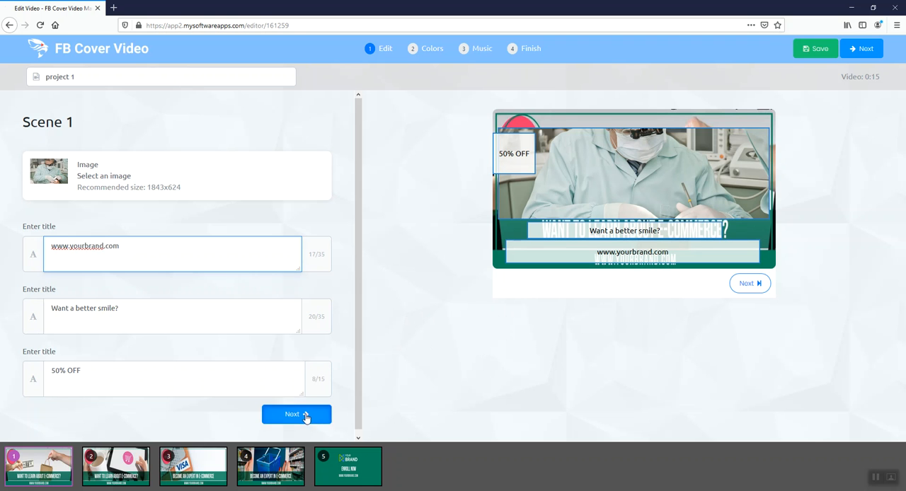
# Advance through the scenes to Scene 5, dismissing the image picker without a new image
pyautogui.click(295, 413)
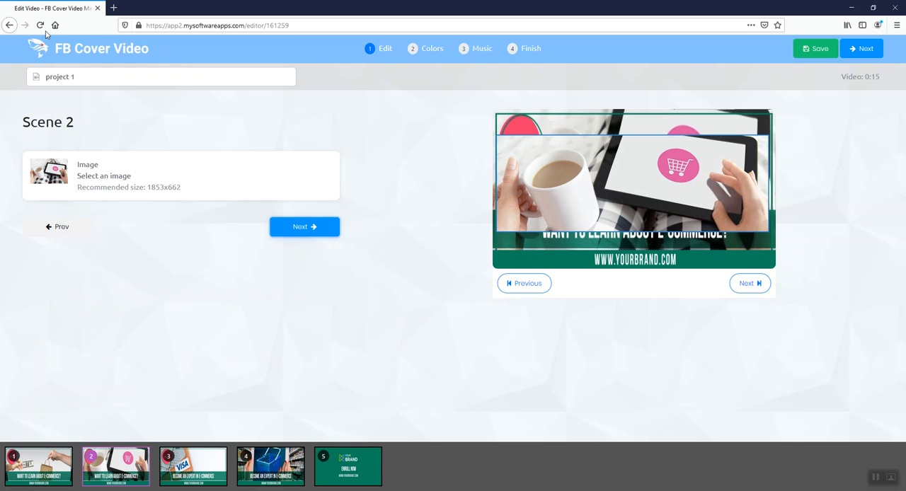
pyautogui.moveTo(227, 422)
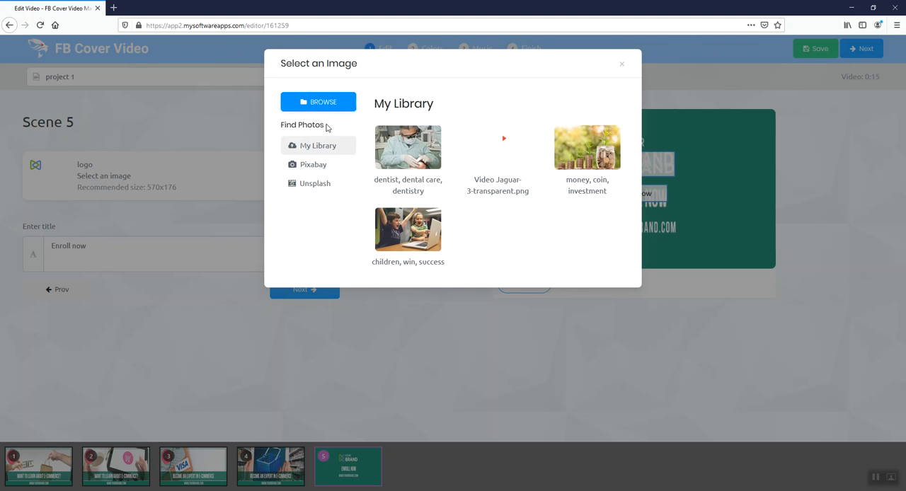
pyautogui.moveTo(631, 63)
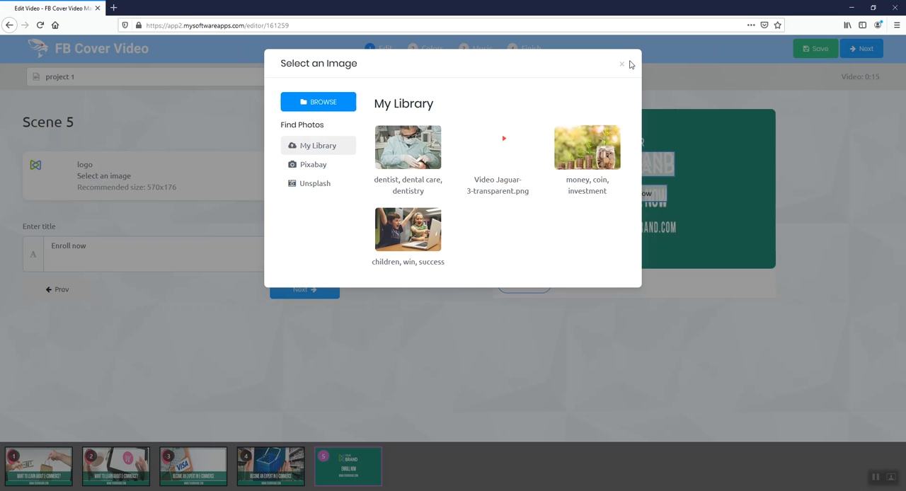
pyautogui.click(622, 66)
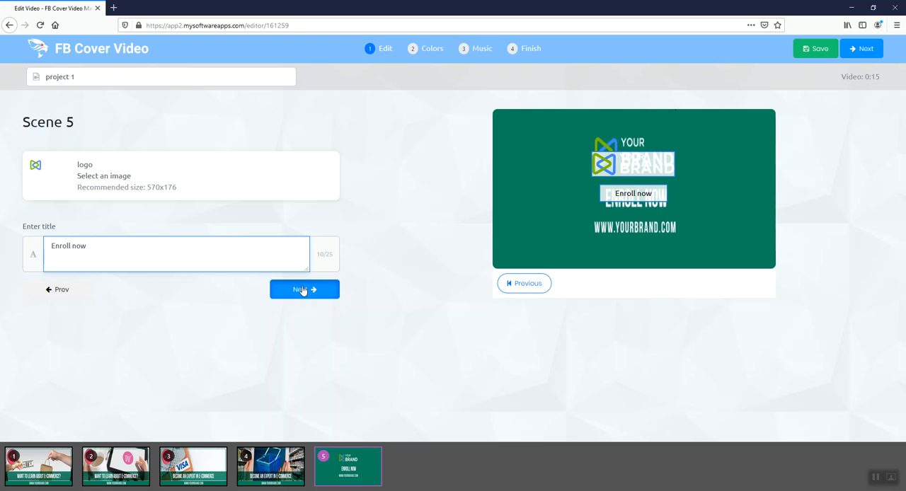
# Go to the Colors step, try the green palette, then settle on the blue palette
pyautogui.click(304, 289)
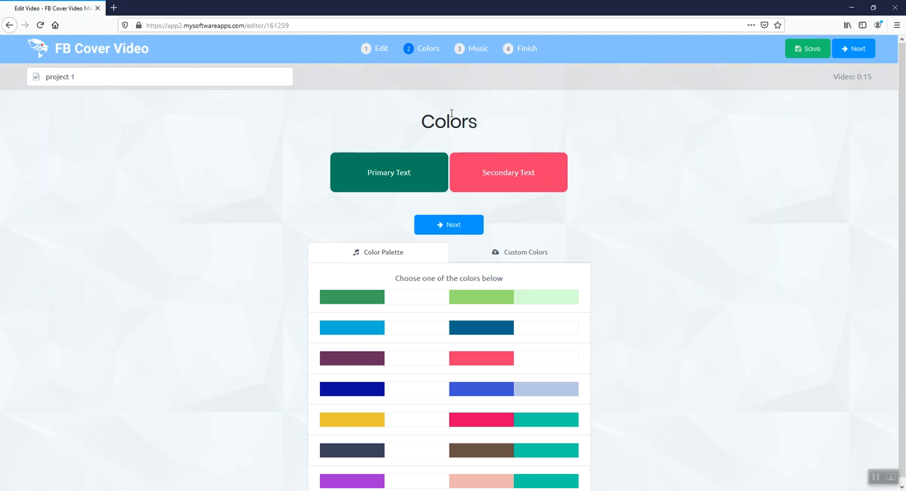
pyautogui.click(351, 298)
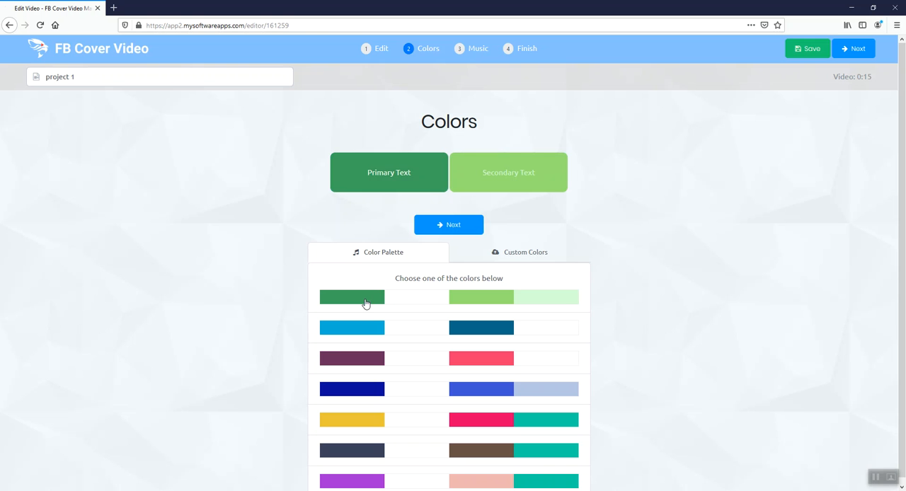
pyautogui.click(352, 329)
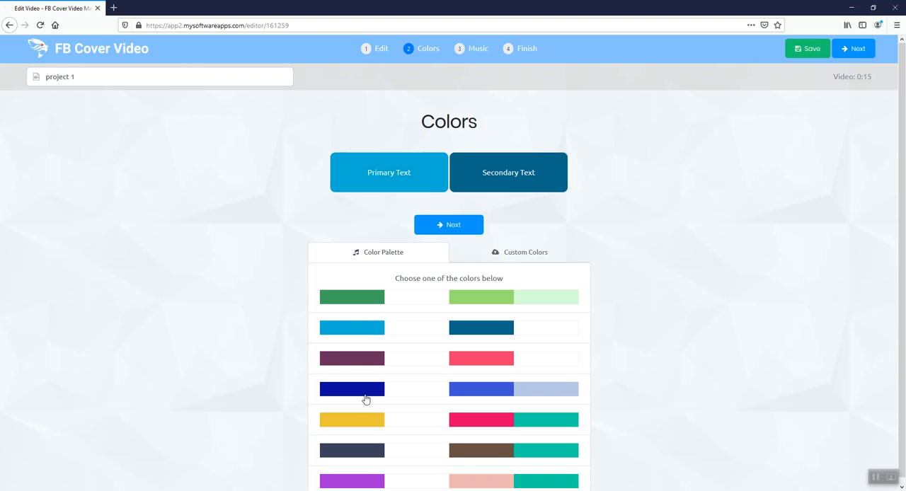
pyautogui.moveTo(542, 336)
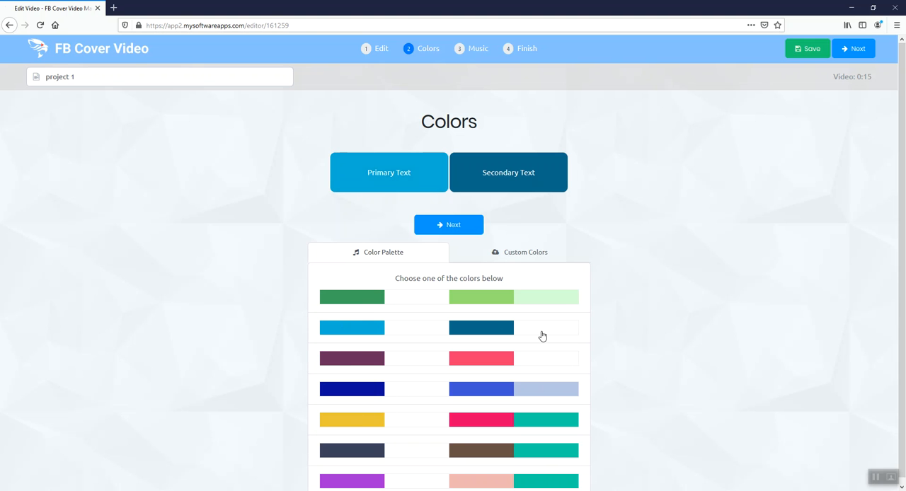
pyautogui.moveTo(521, 256)
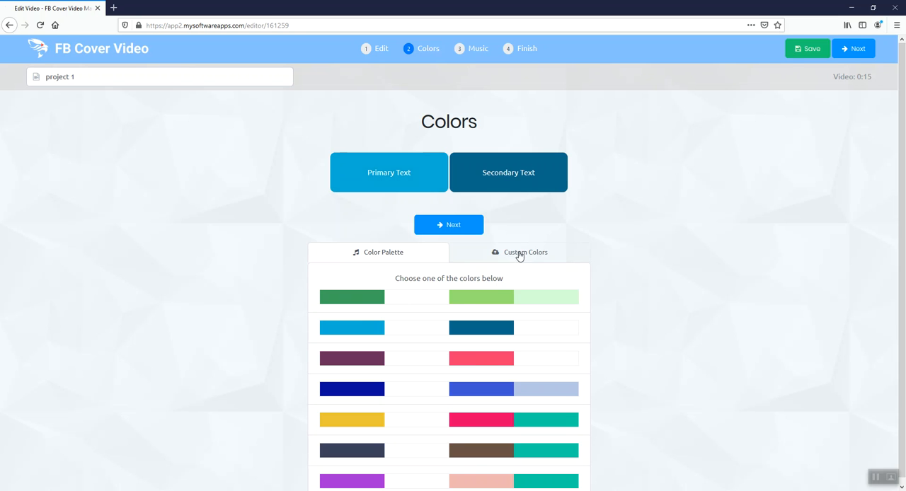
# View the custom colours, try a pinkish-red primary background, then cancel to keep blue #06aed5
pyautogui.click(527, 252)
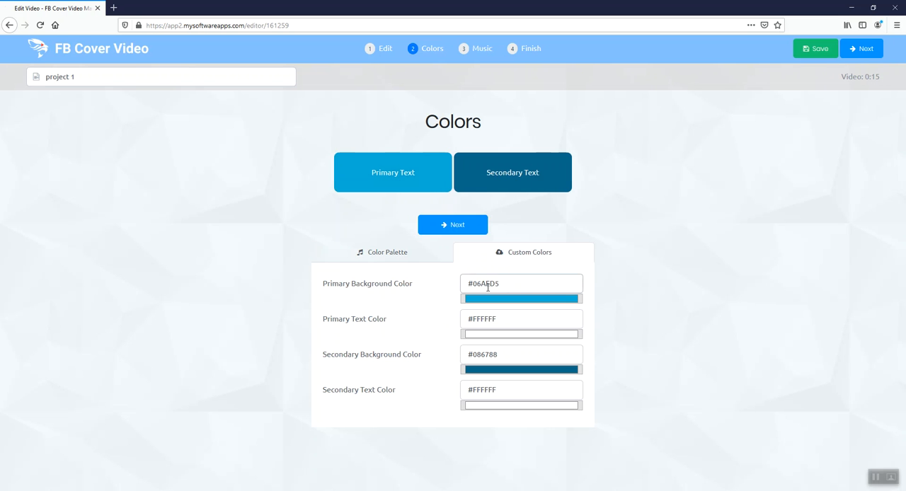
pyautogui.click(521, 294)
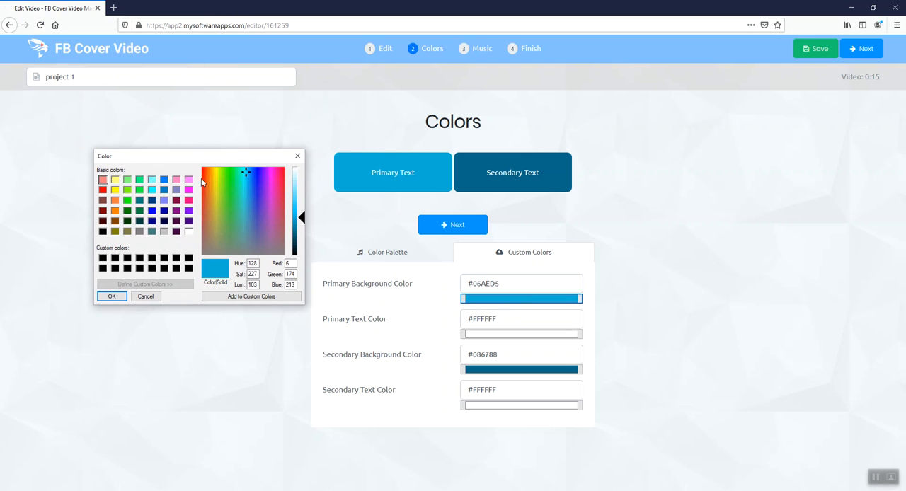
pyautogui.click(225, 183)
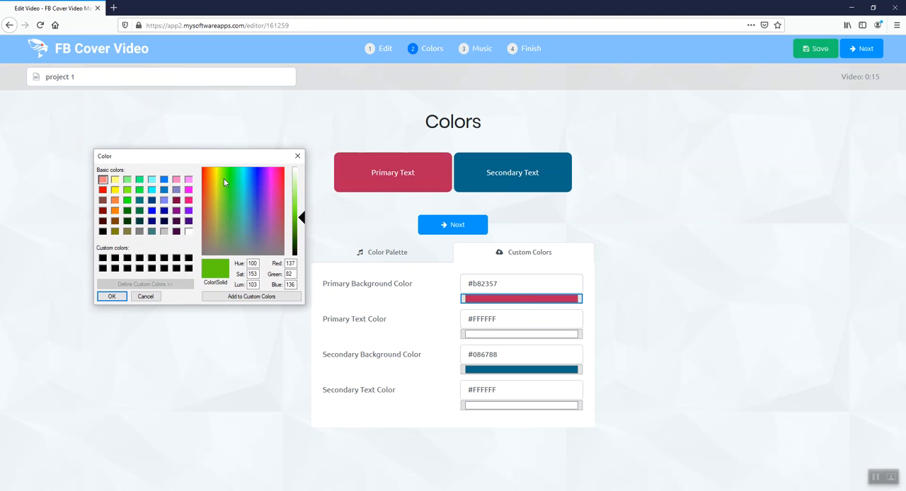
pyautogui.click(111, 297)
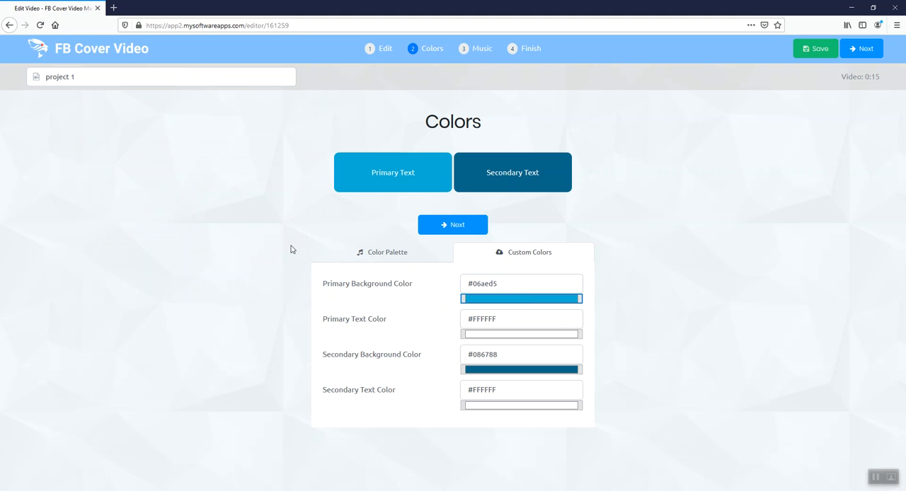
pyautogui.moveTo(770, 212)
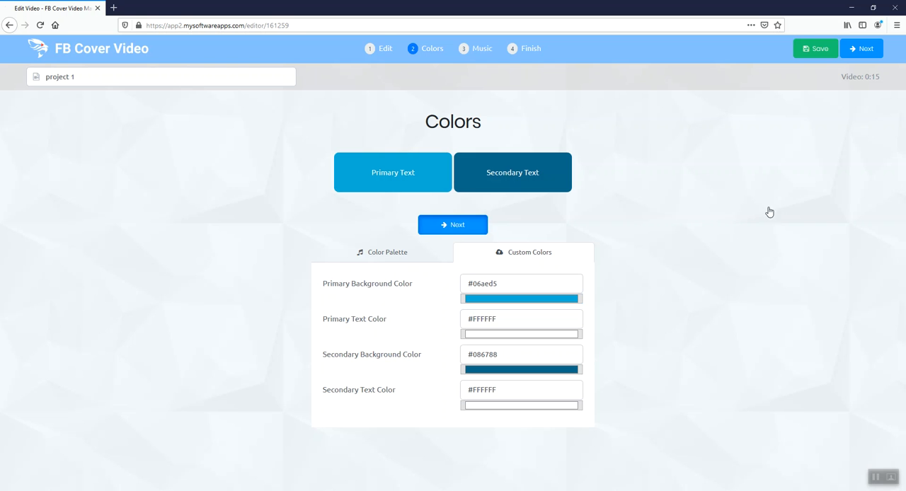
pyautogui.moveTo(636, 145)
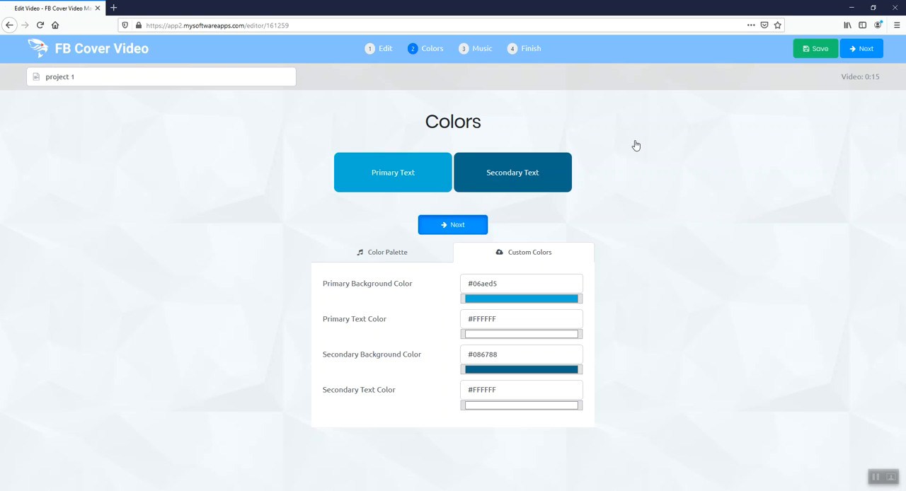
pyautogui.moveTo(668, 116)
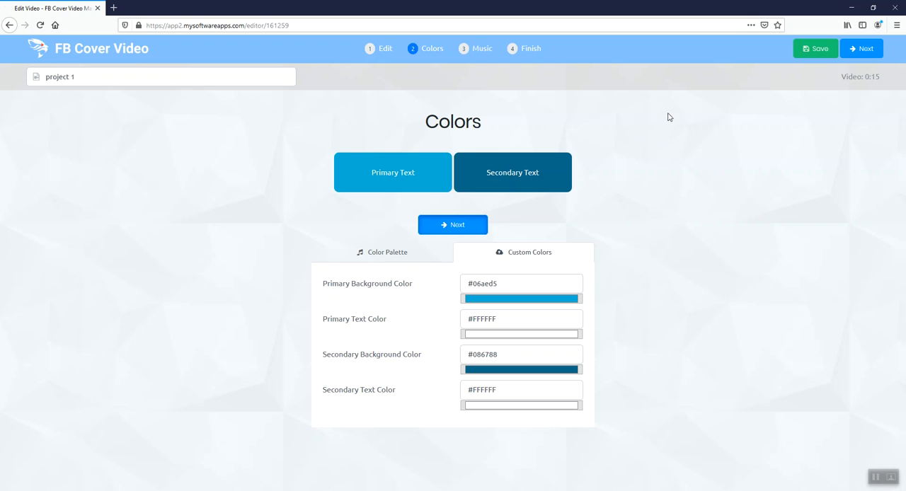
# Go to the Music step, briefly play the Slideshow Business Edition track, and browse the music library
pyautogui.click(453, 223)
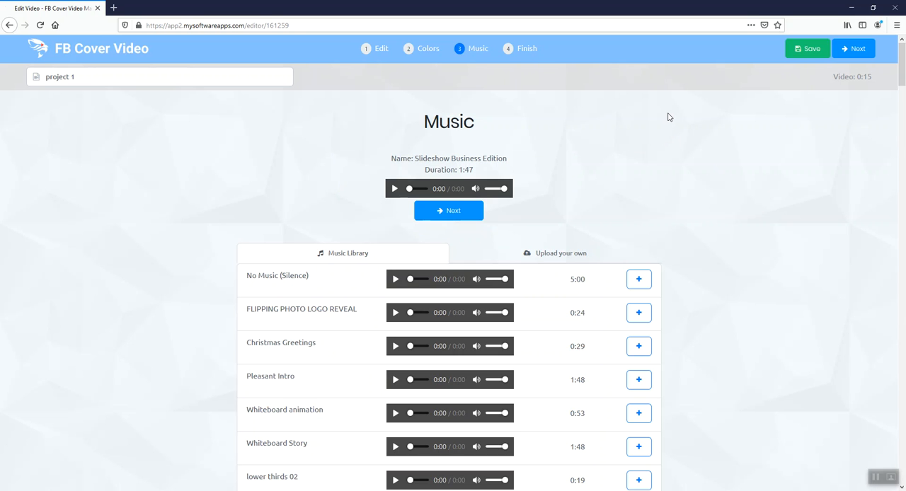
pyautogui.moveTo(665, 224)
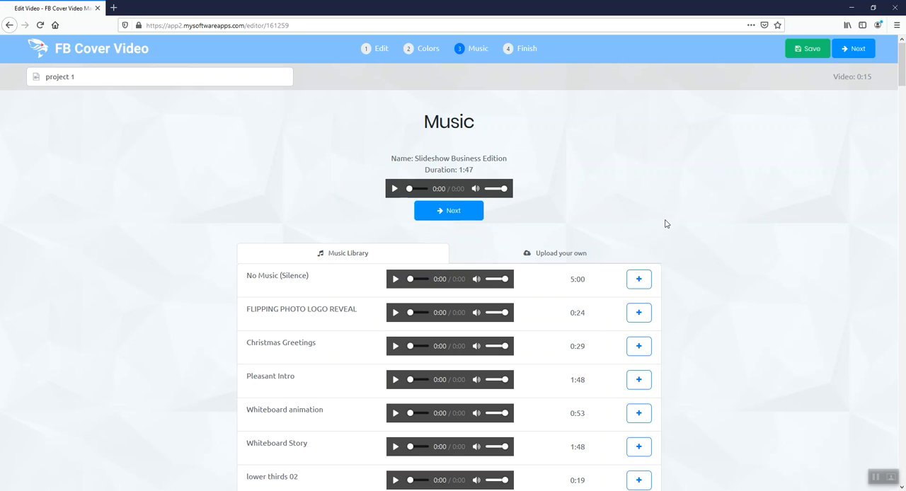
pyautogui.moveTo(420, 157)
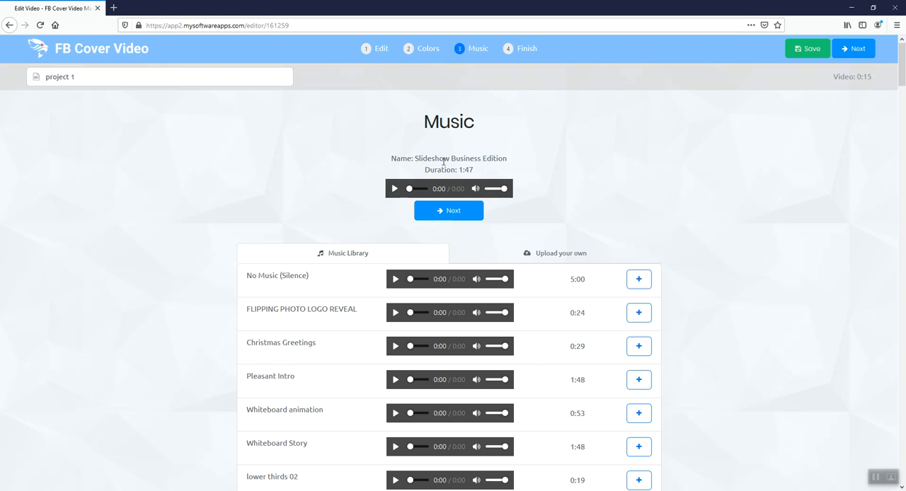
pyautogui.click(396, 188)
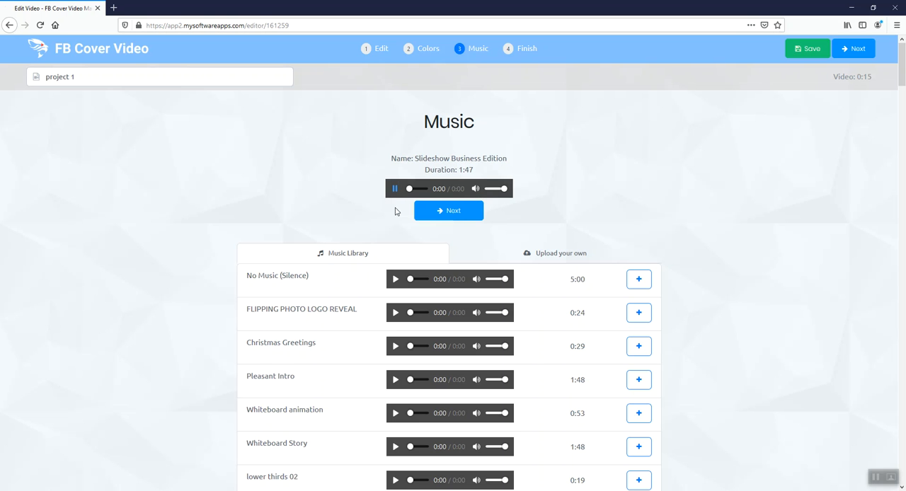
pyautogui.click(394, 189)
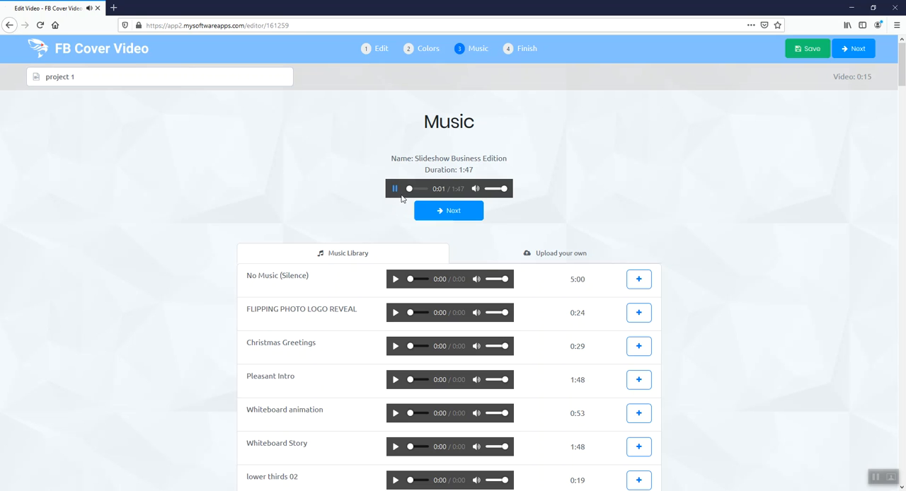
pyautogui.click(395, 189)
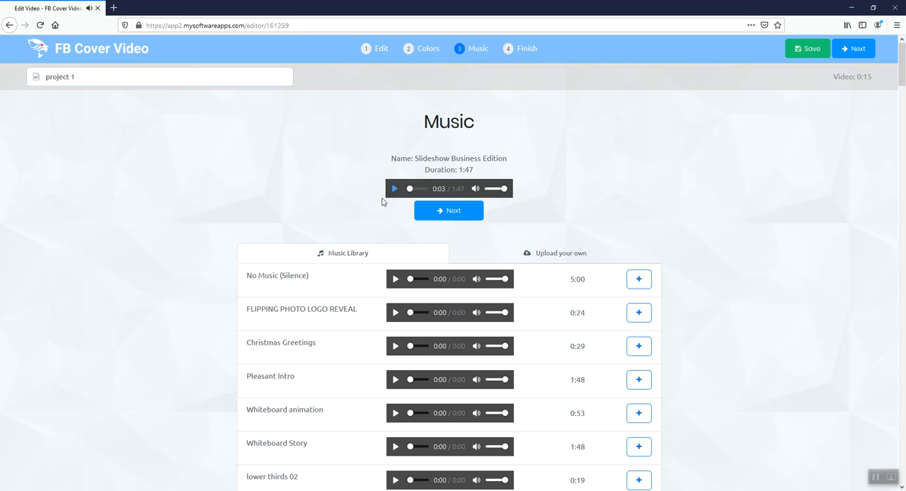
pyautogui.moveTo(621, 279)
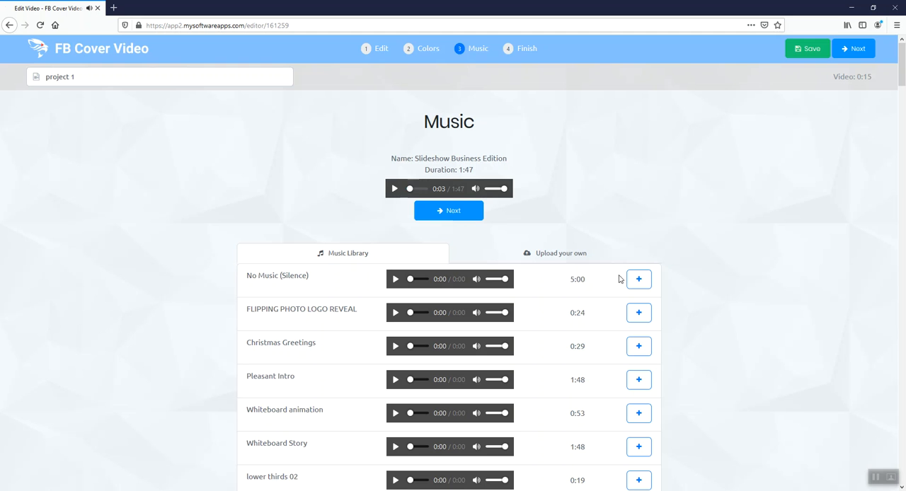
pyautogui.scroll(-3)
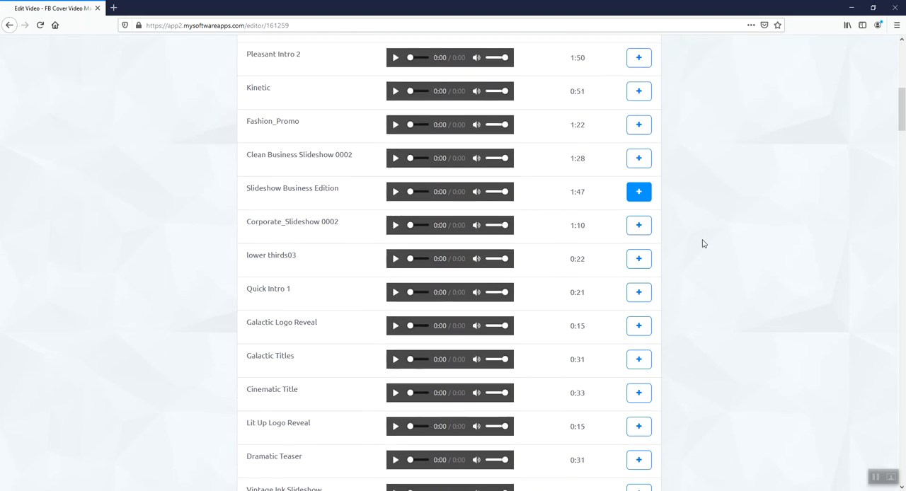
pyautogui.click(638, 191)
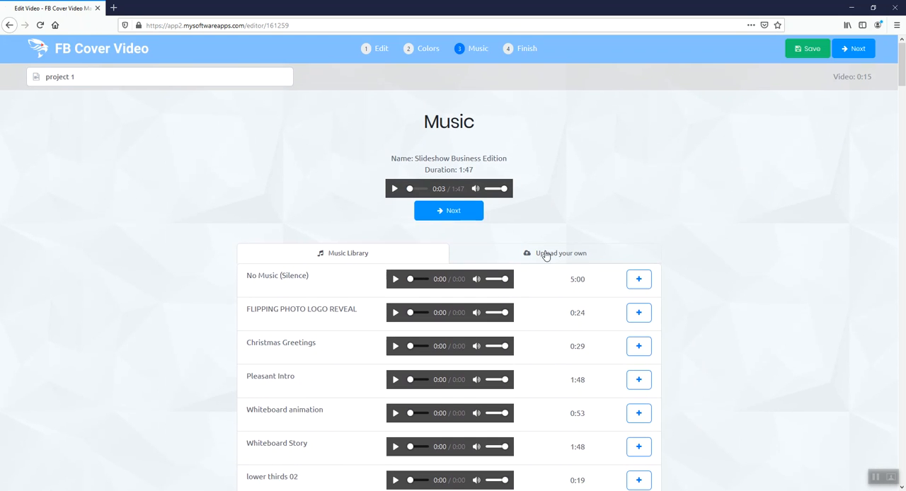
pyautogui.moveTo(629, 193)
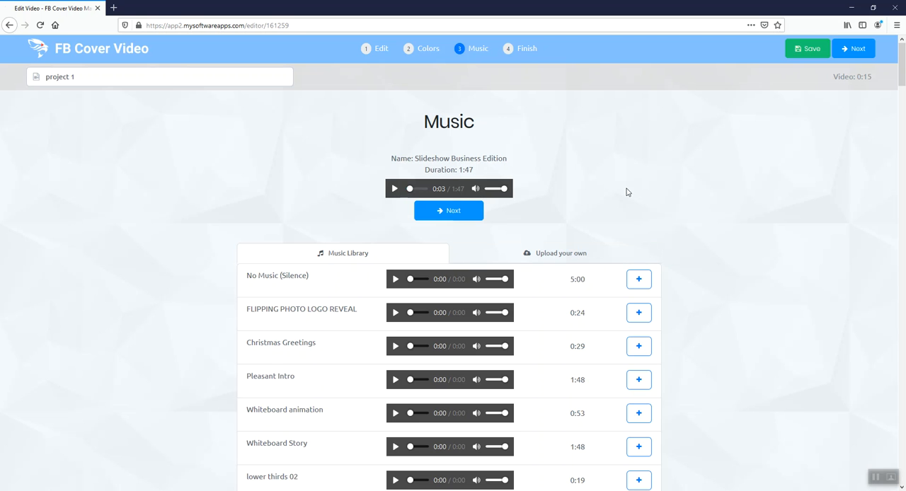
pyautogui.moveTo(553, 196)
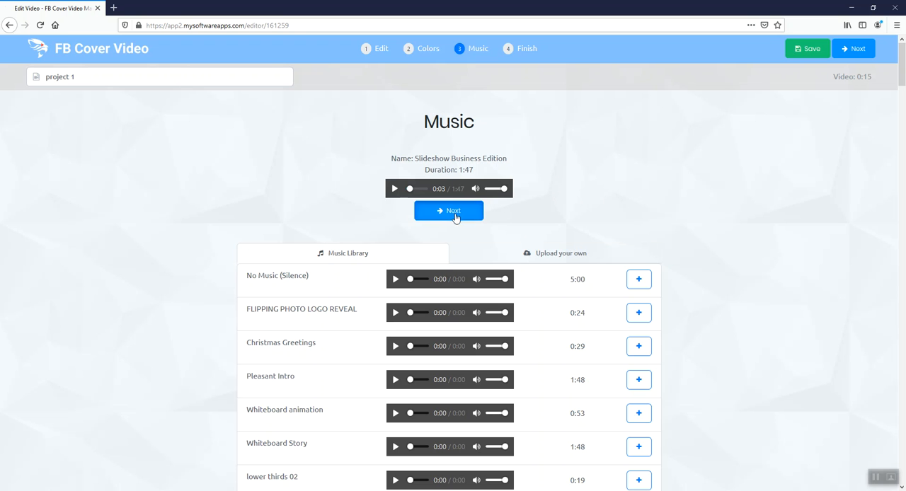
# Advance from the Music page to the Finish step with project 1 ready to render
pyautogui.click(449, 211)
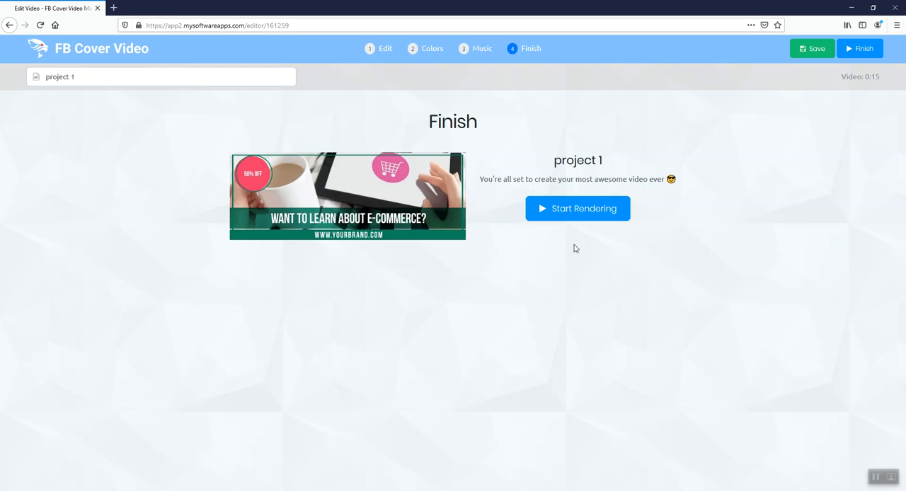
pyautogui.moveTo(551, 253)
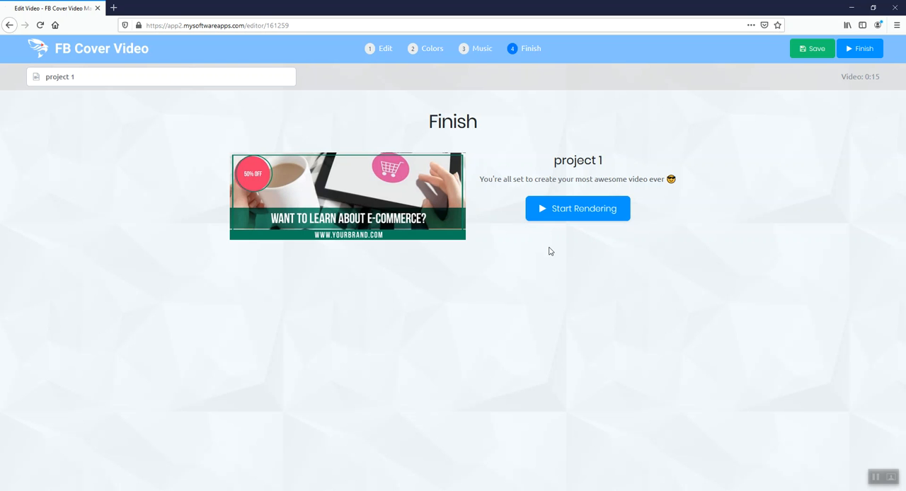
pyautogui.moveTo(292, 234)
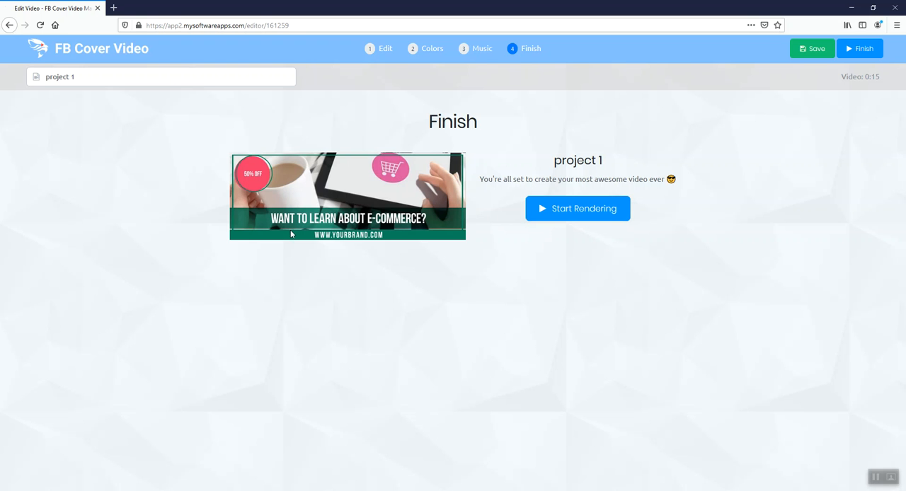
pyautogui.moveTo(374, 170)
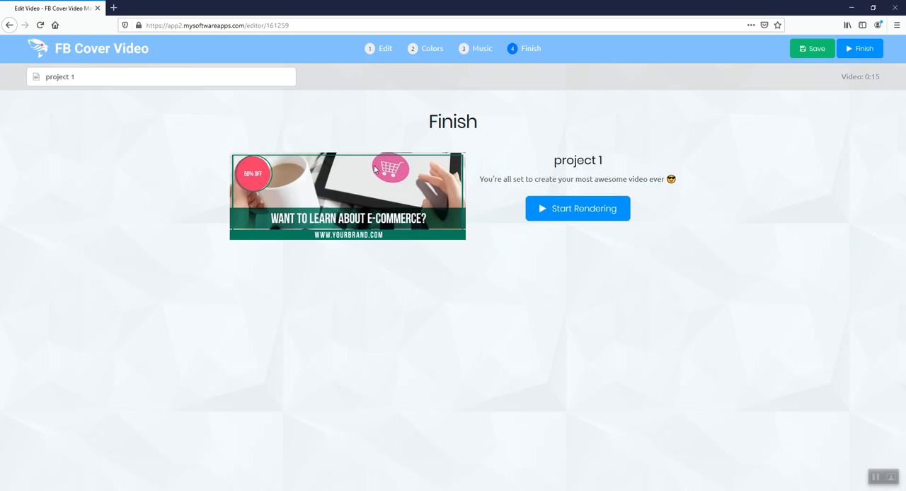
pyautogui.moveTo(335, 190)
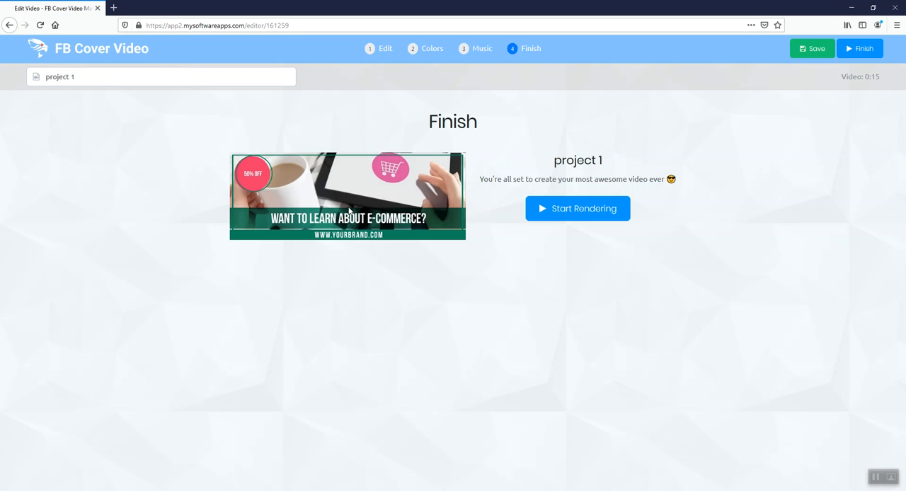
pyautogui.moveTo(136, 116)
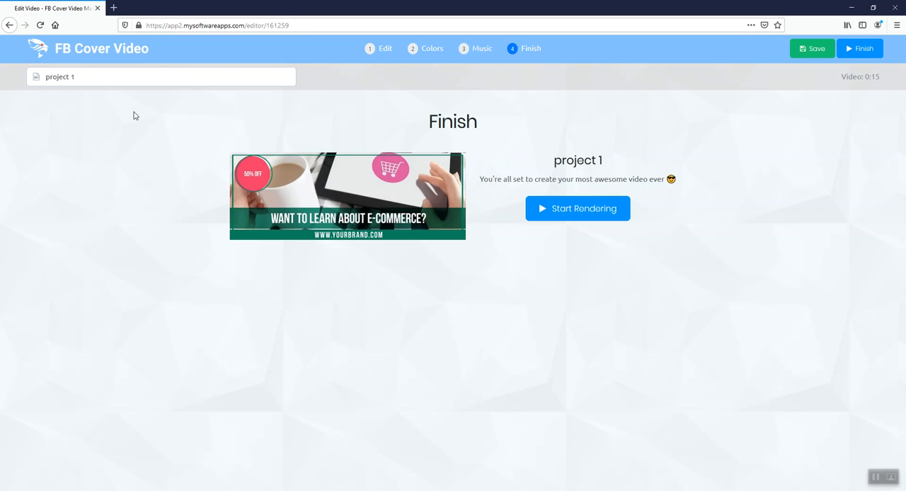
pyautogui.moveTo(505, 227)
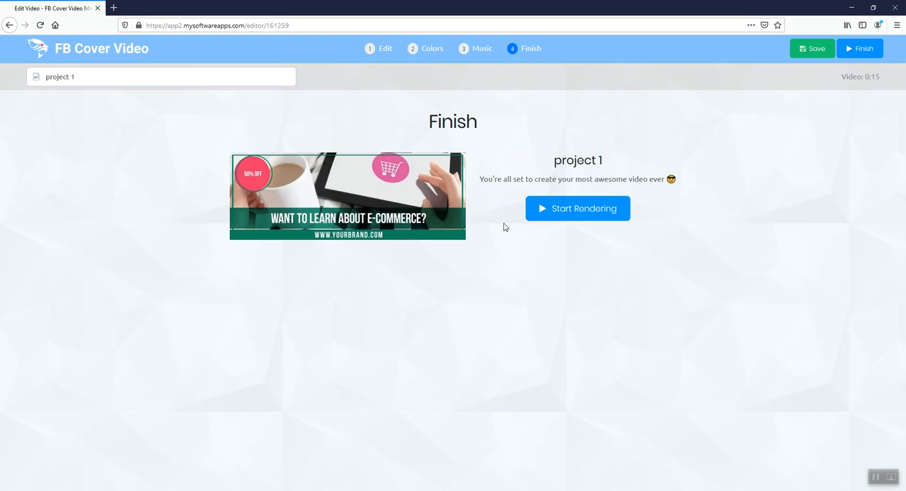
pyautogui.click(577, 209)
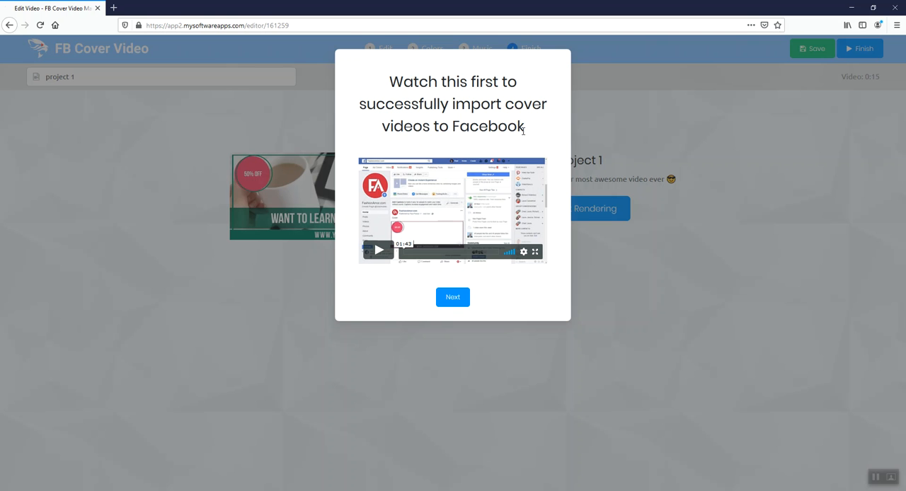
pyautogui.moveTo(527, 120)
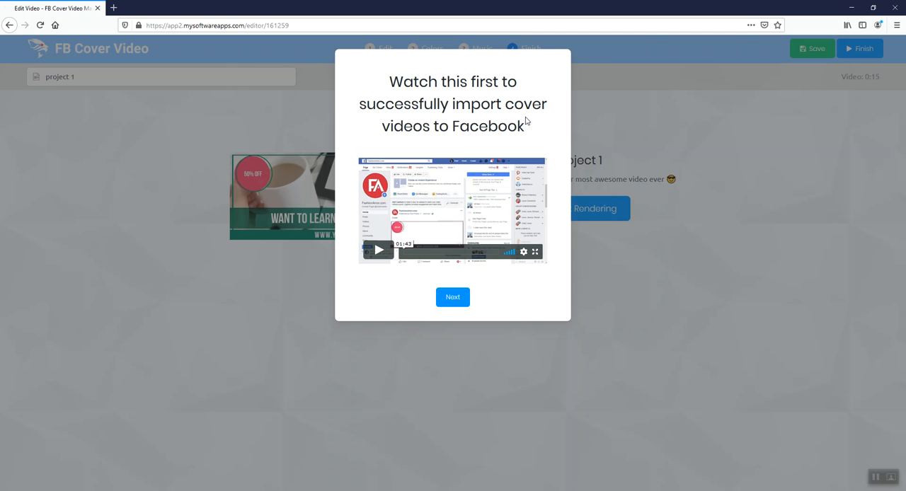
pyautogui.moveTo(425, 255)
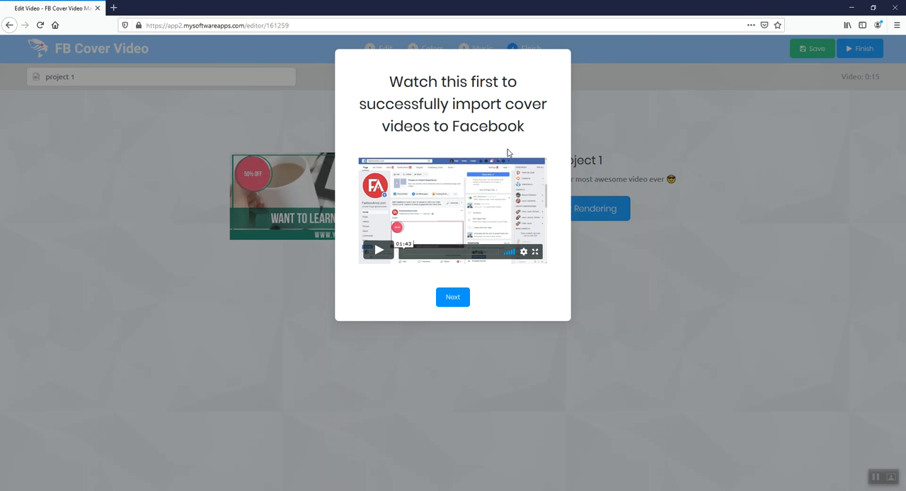
pyautogui.moveTo(548, 276)
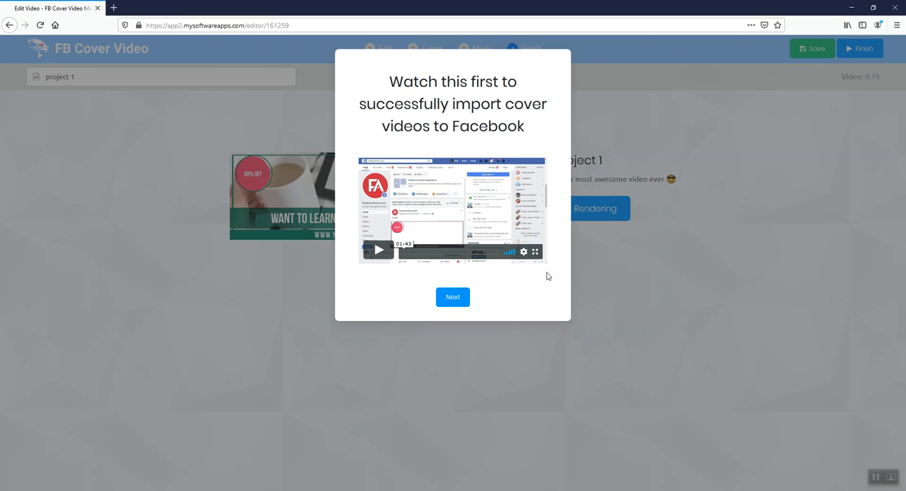
pyautogui.moveTo(562, 159)
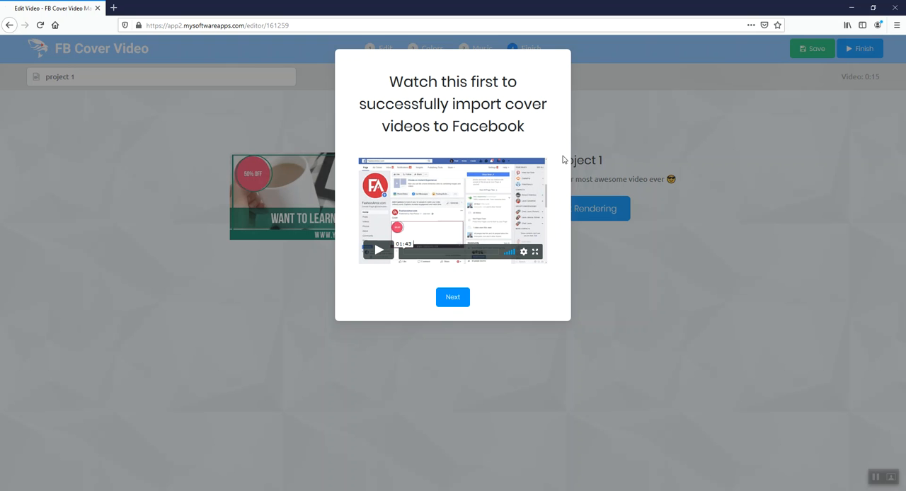
pyautogui.moveTo(543, 144)
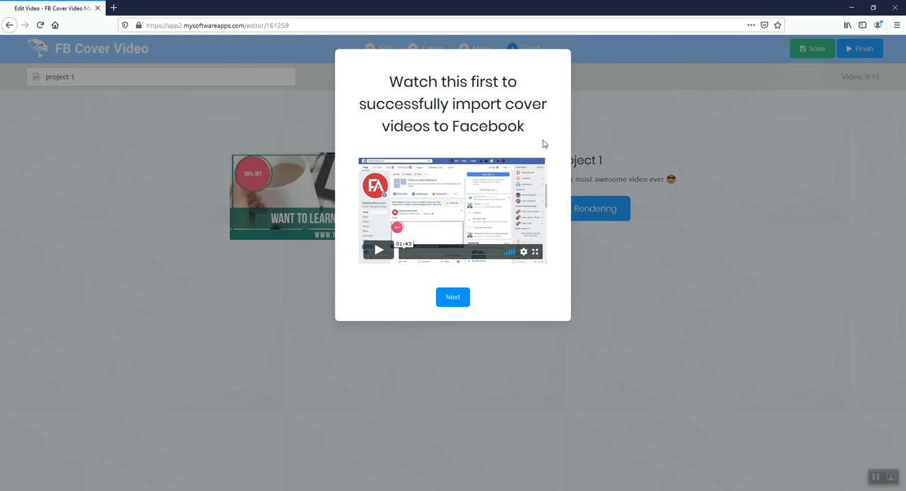
pyautogui.moveTo(558, 204)
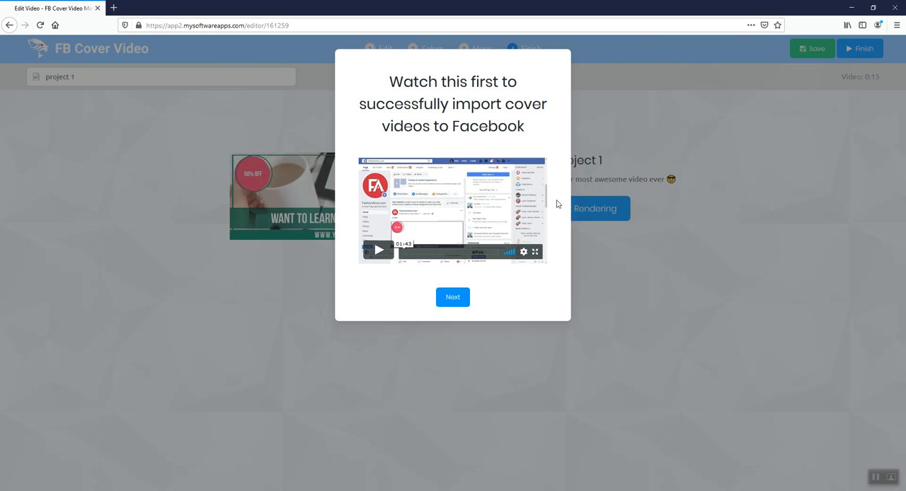
pyautogui.moveTo(473, 244)
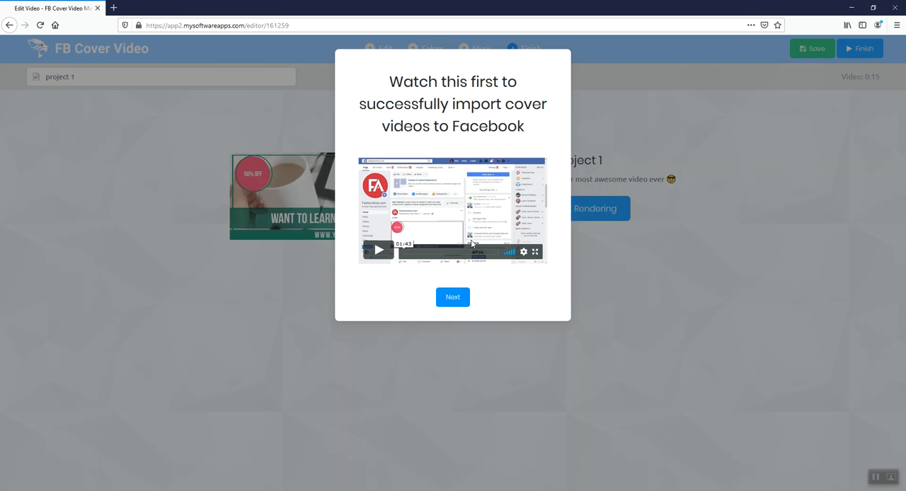
pyautogui.moveTo(456, 285)
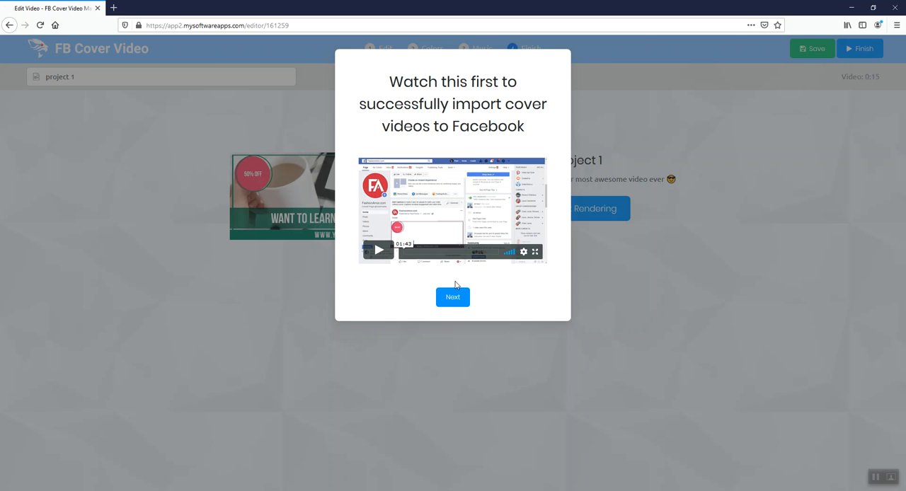
pyautogui.moveTo(426, 243)
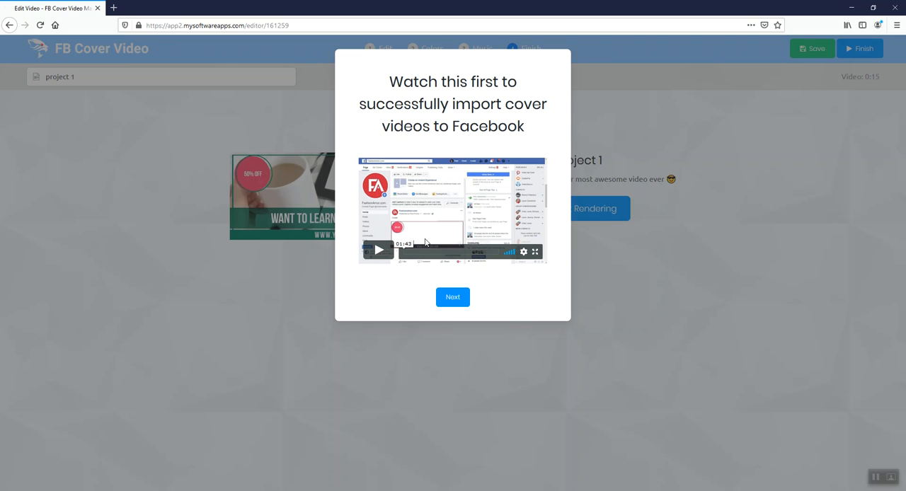
pyautogui.moveTo(603, 158)
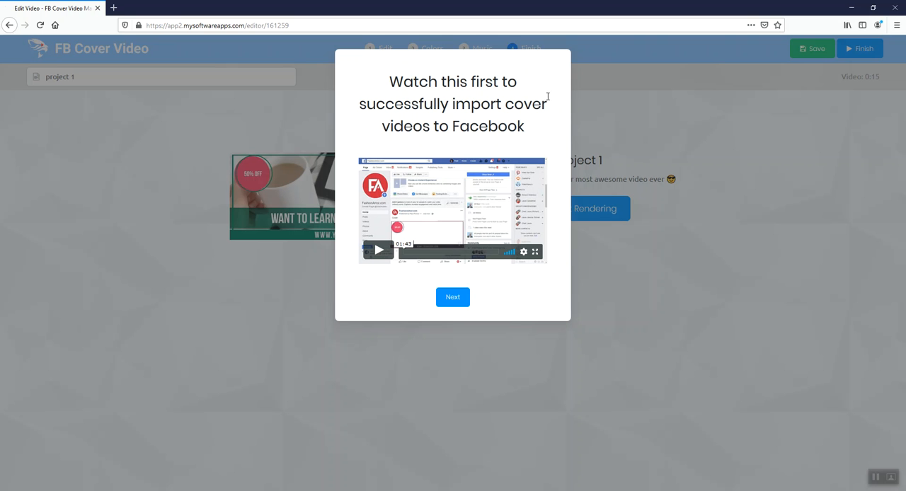
pyautogui.moveTo(457, 182)
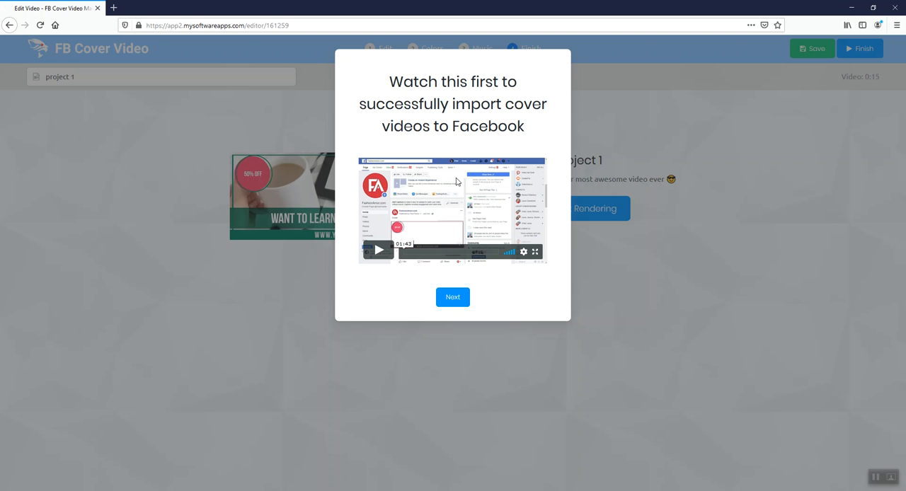
pyautogui.moveTo(542, 269)
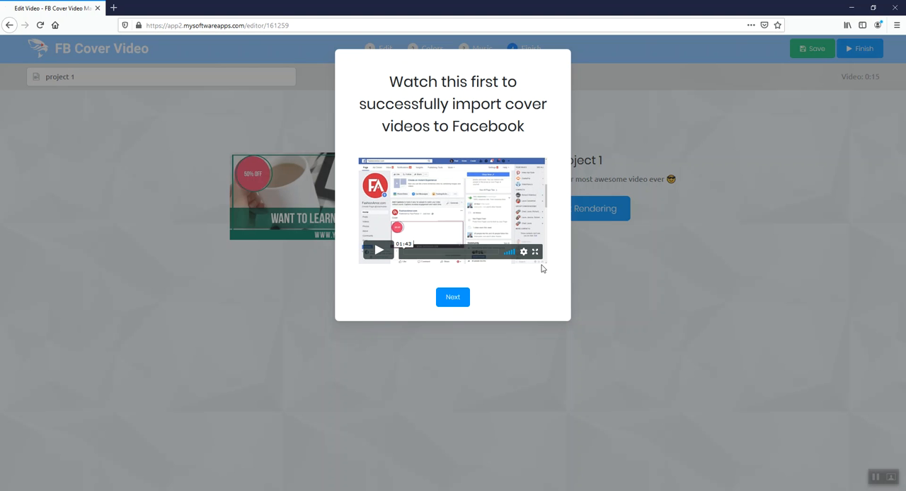
# Dismiss the tutorial notice, preview the finished Video Jaguar project, and return to the Projects list showing project 1 queued
pyautogui.click(453, 297)
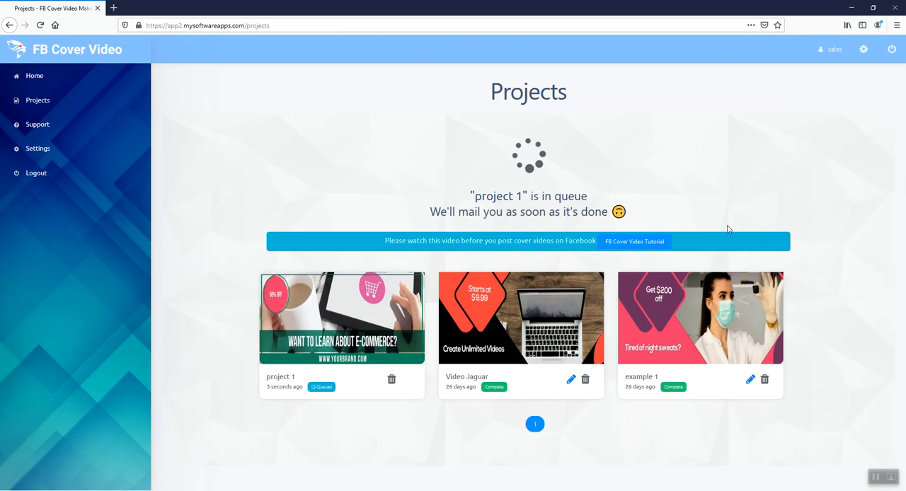
pyautogui.moveTo(711, 206)
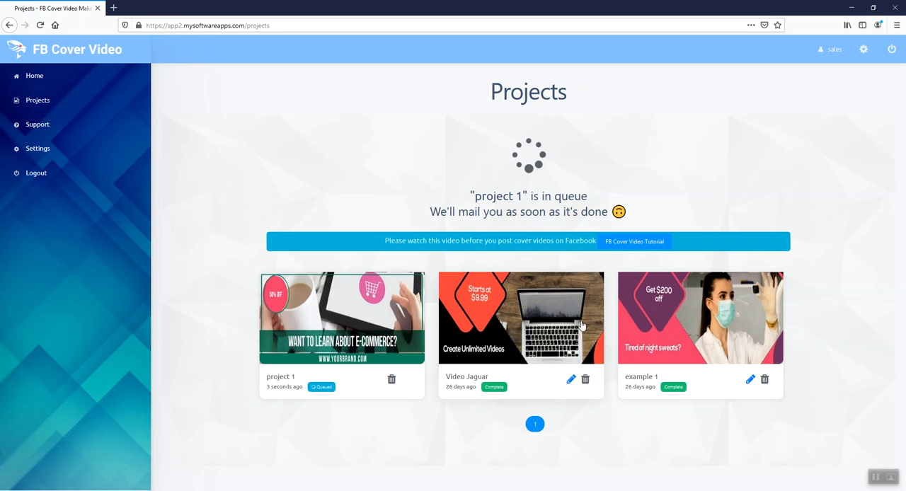
pyautogui.click(521, 317)
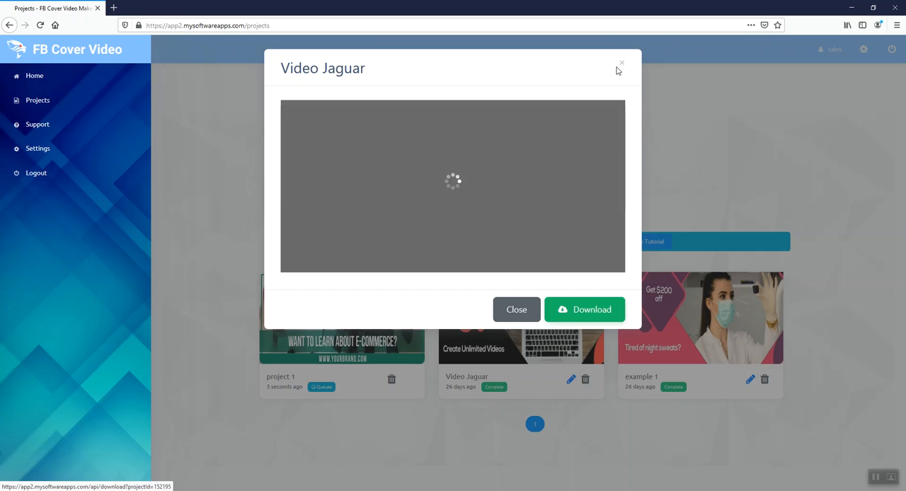
pyautogui.click(620, 62)
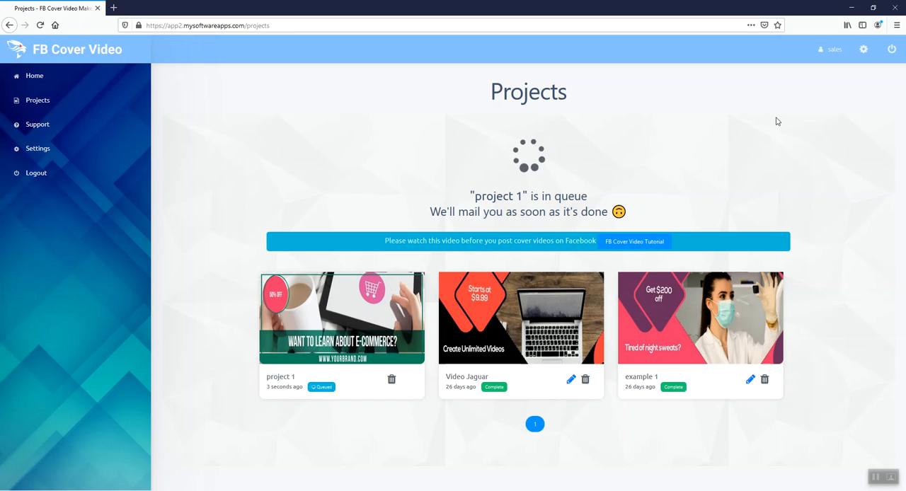
pyautogui.moveTo(718, 136)
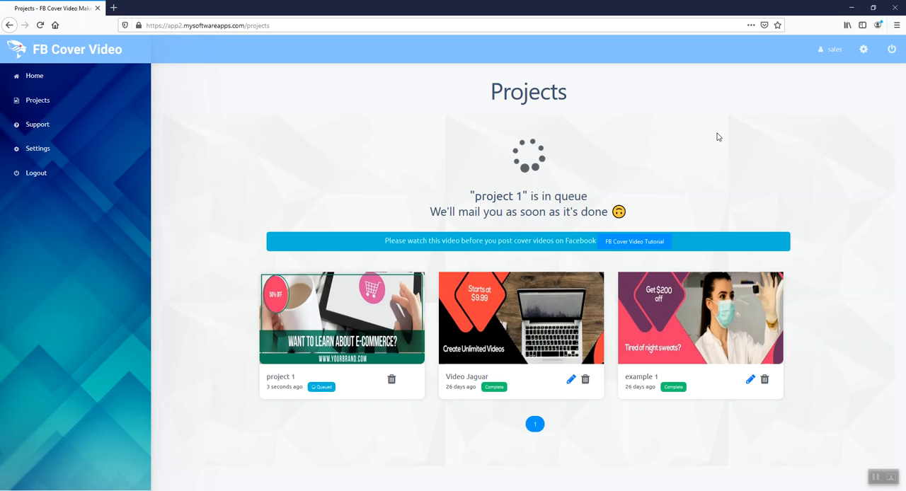
pyautogui.moveTo(549, 182)
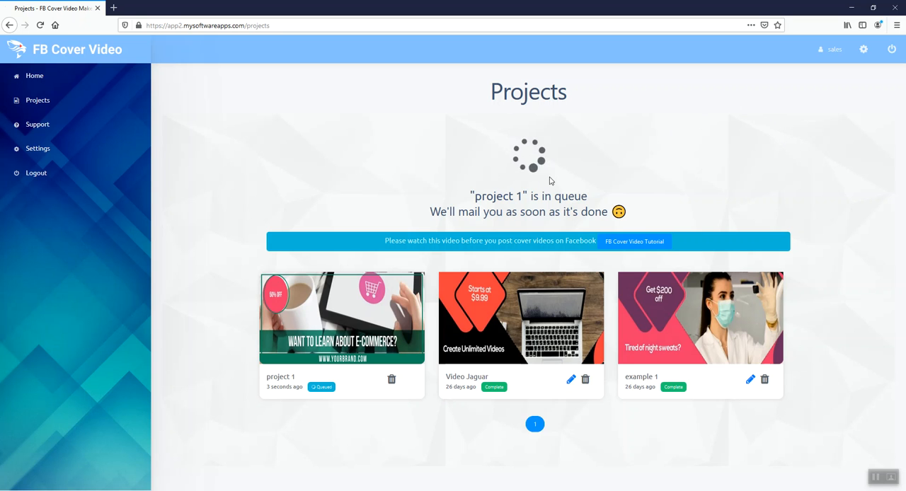
pyautogui.moveTo(654, 194)
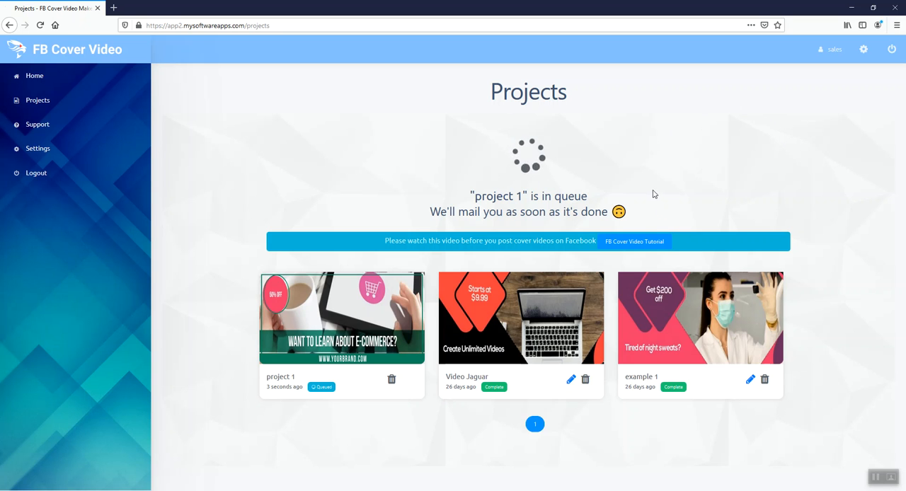
pyautogui.moveTo(491, 172)
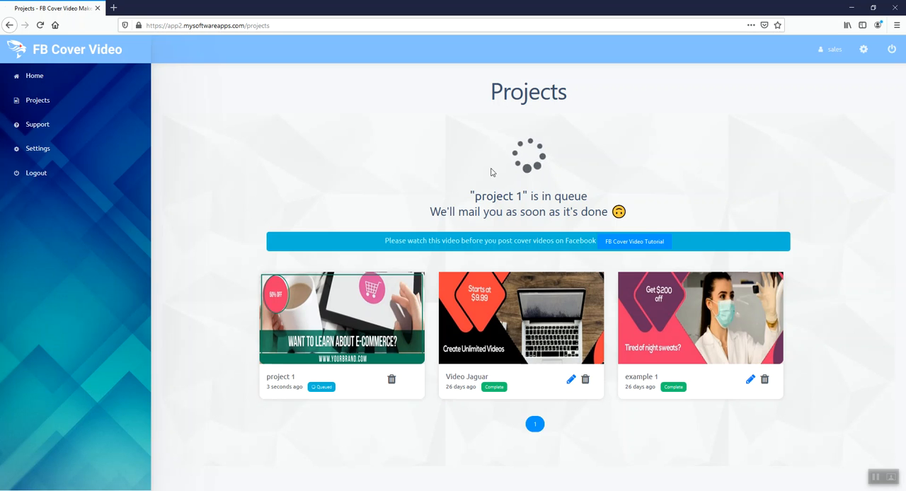
pyautogui.moveTo(558, 189)
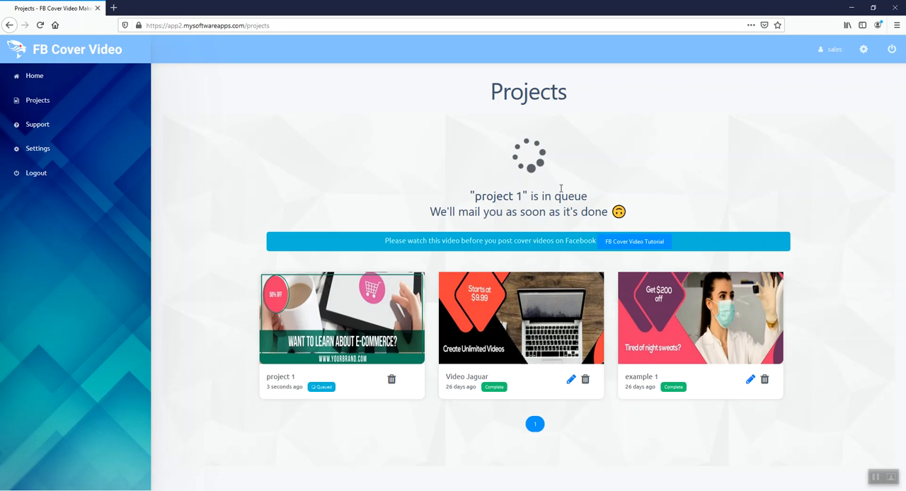
pyautogui.moveTo(580, 183)
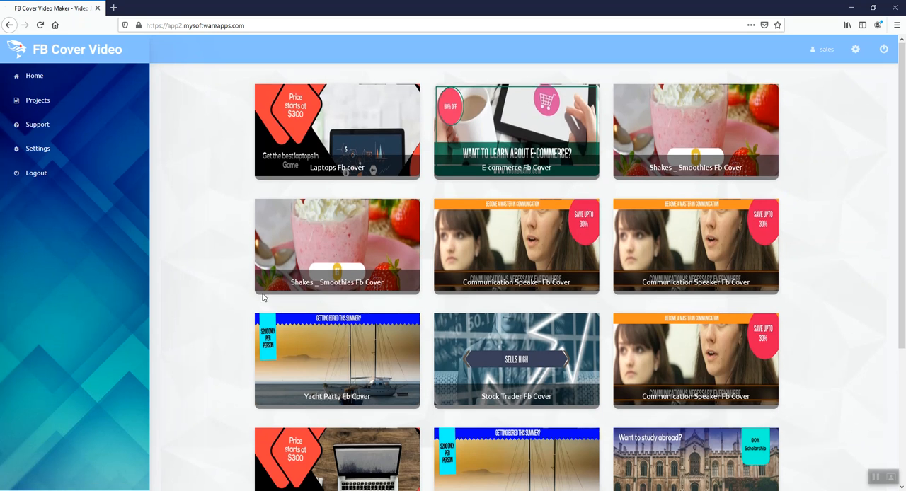
pyautogui.moveTo(175, 192)
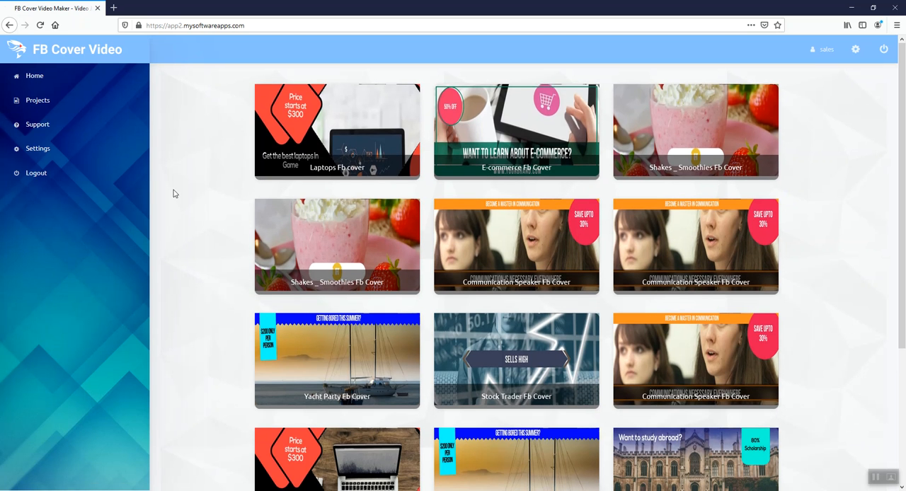
pyautogui.moveTo(52, 130)
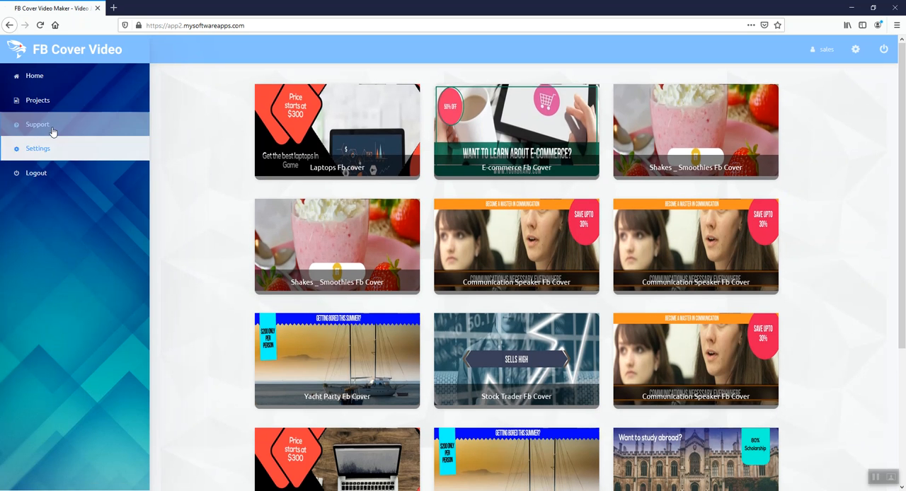
pyautogui.moveTo(193, 282)
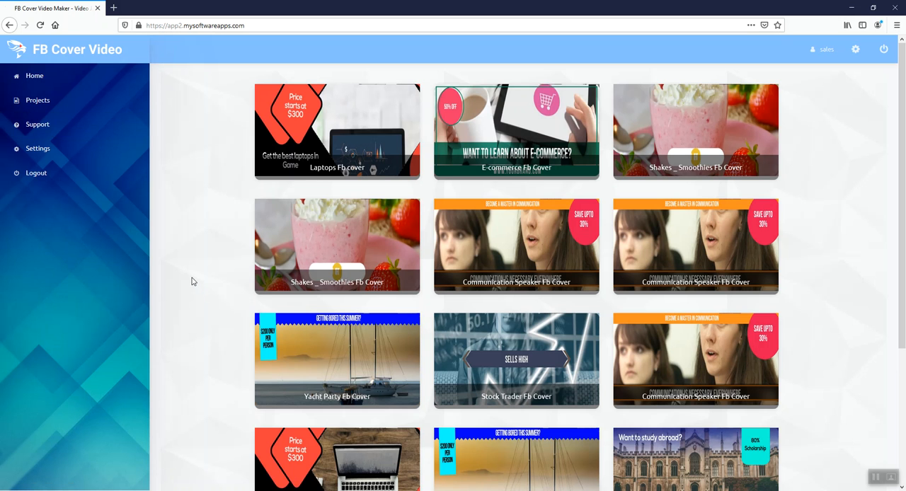
pyautogui.moveTo(145, 204)
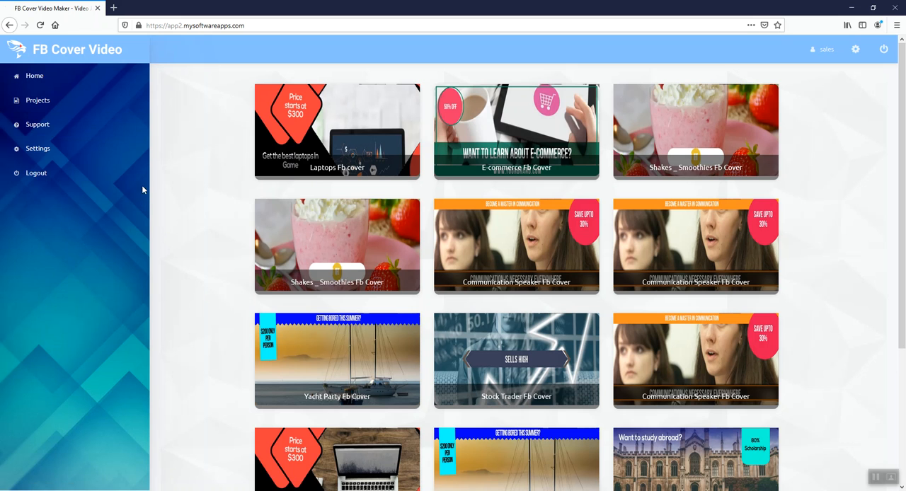
pyautogui.moveTo(183, 248)
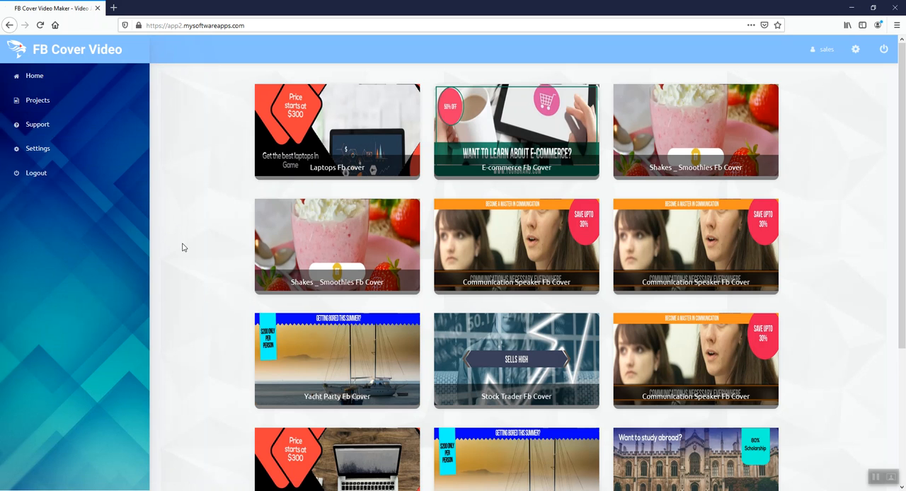